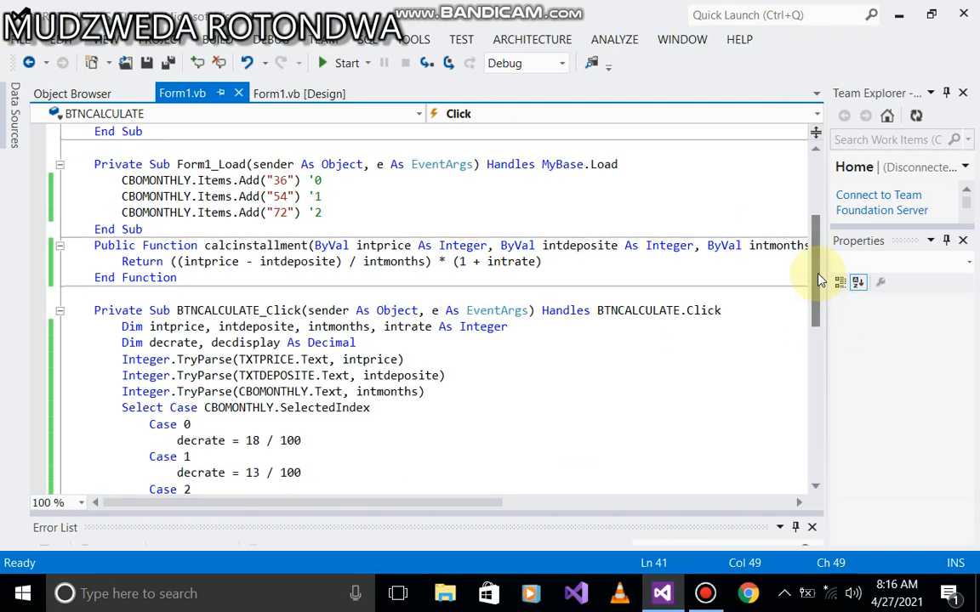
pyautogui.moveTo(672, 401)
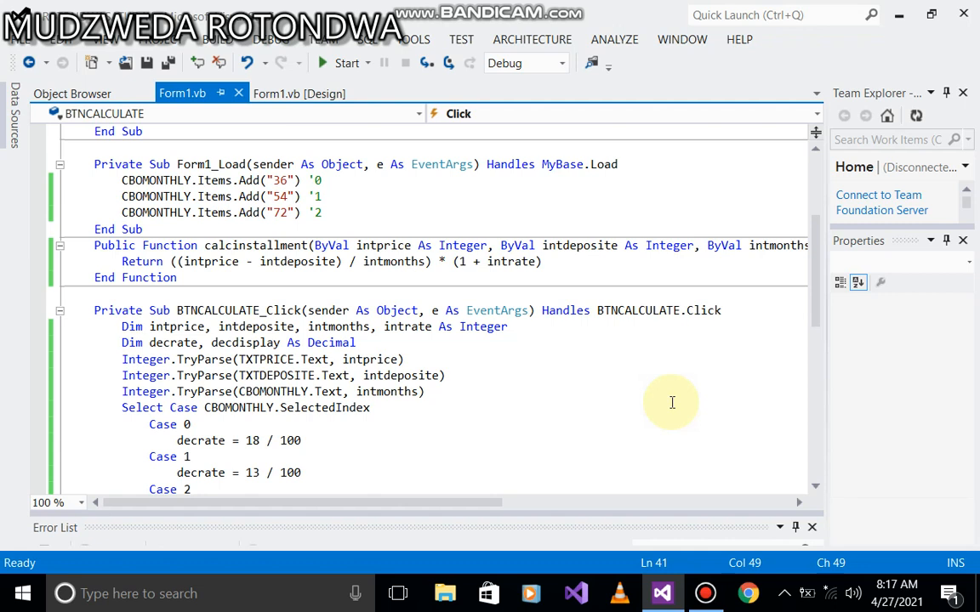
pyautogui.moveTo(365, 359)
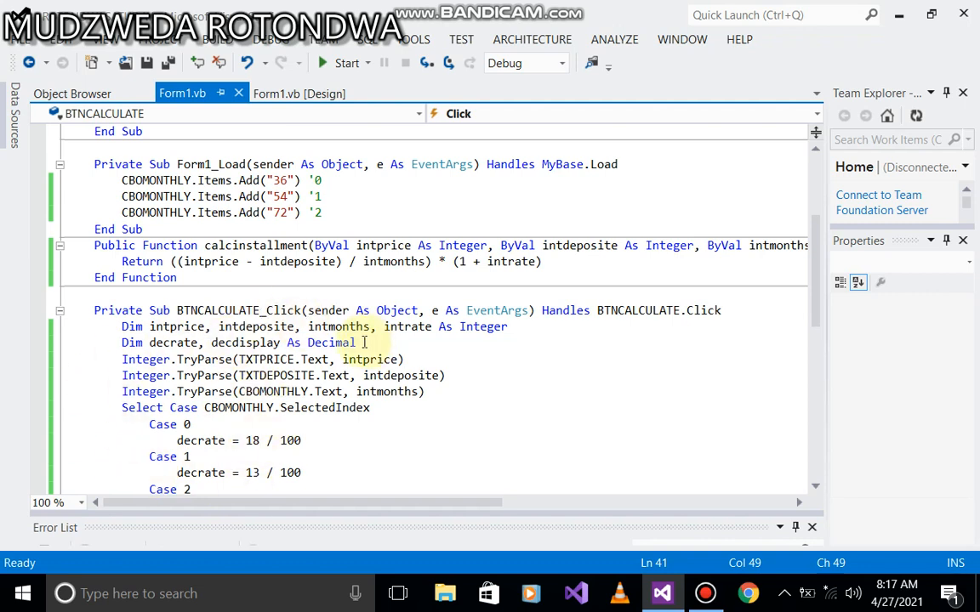
# Insert a blank line after the Dim declarations in BTNCALCULATE_Click
pyautogui.press('enter')
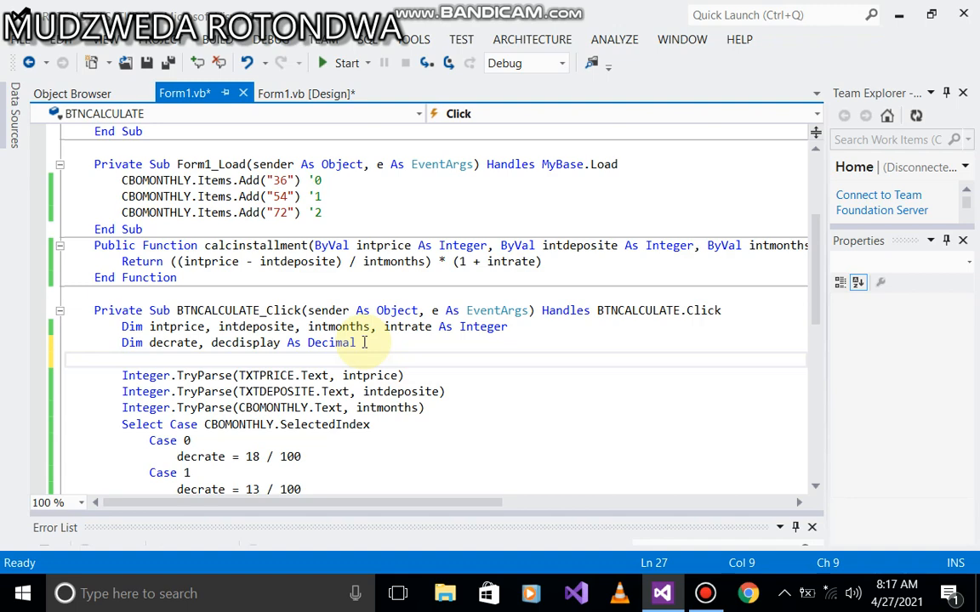
# Write 'If IsNumeric(TXTPRICE.Text) Then' above the price TryParse line via IntelliSense
pyautogui.write('If')
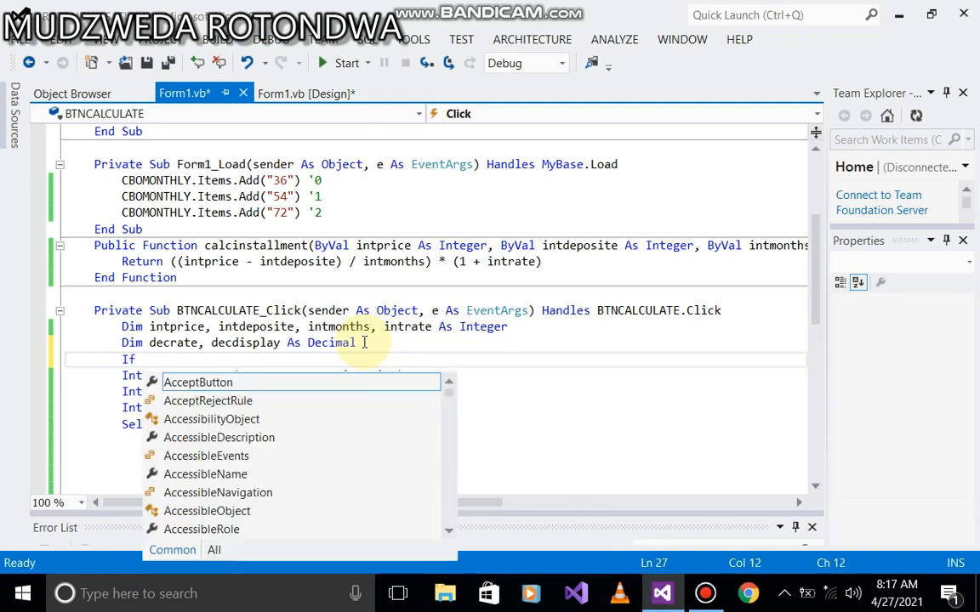
pyautogui.write('sn')
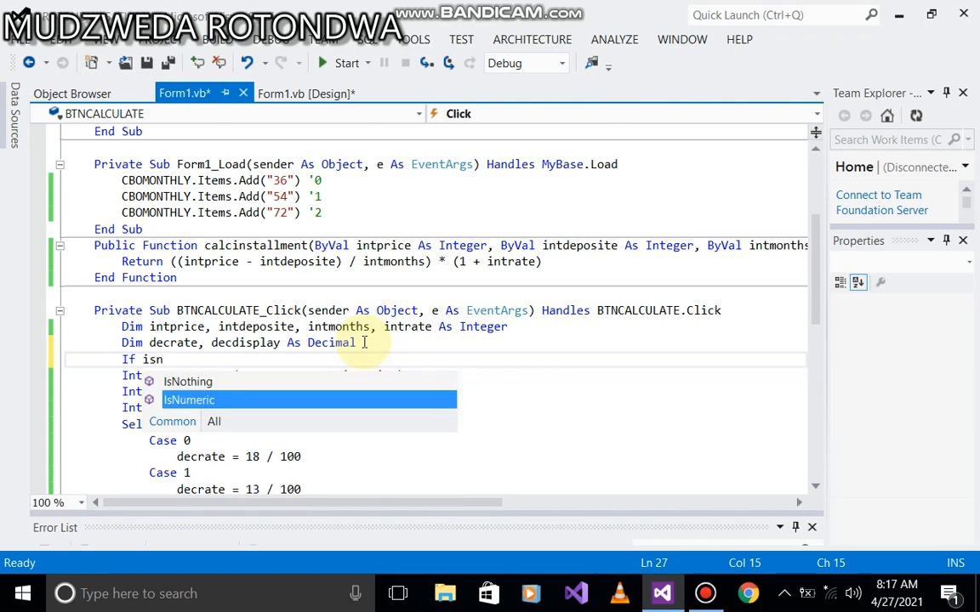
pyautogui.press('Tab')
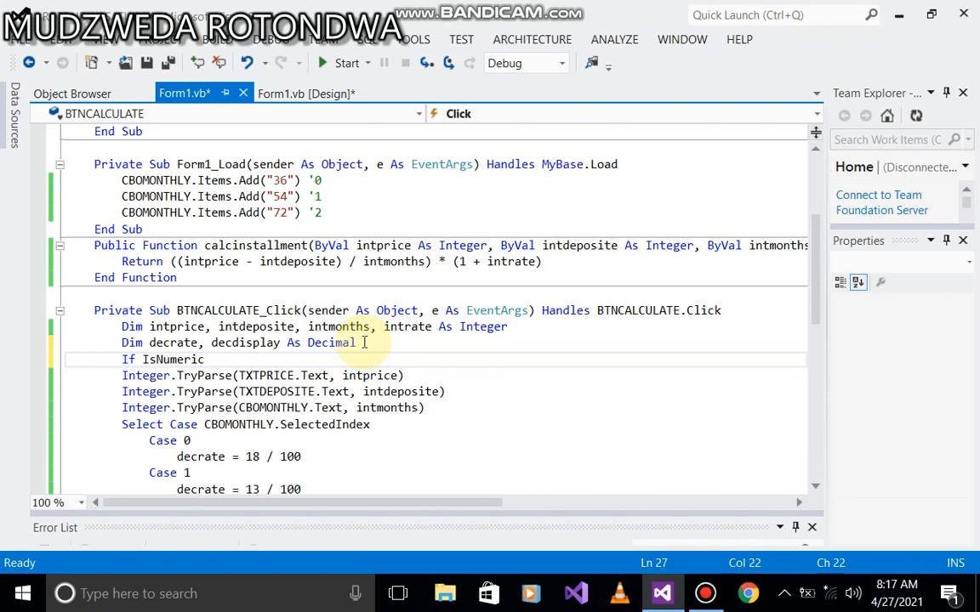
pyautogui.write('()')
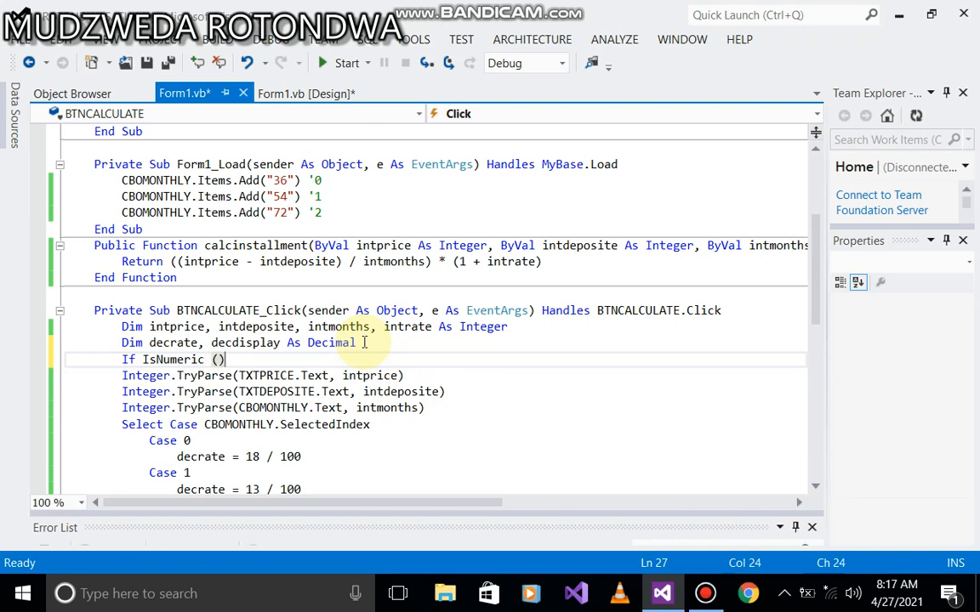
pyautogui.write('t')
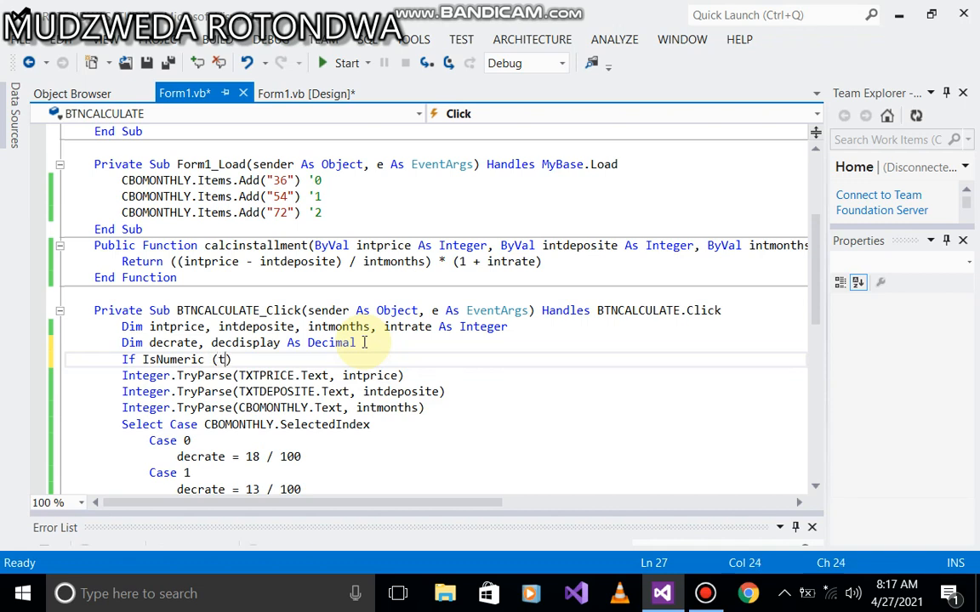
pyautogui.write('xt')
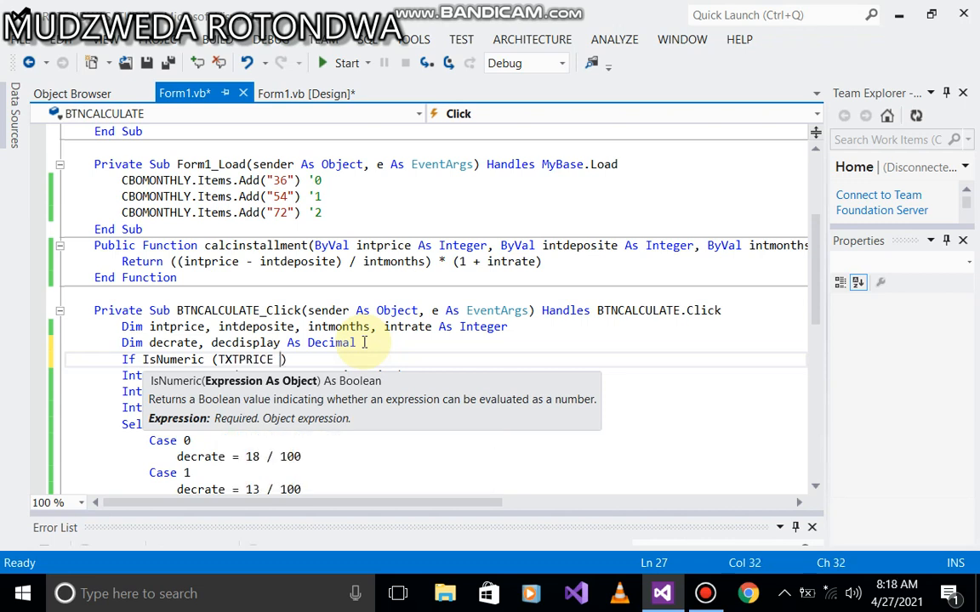
pyautogui.write('.Tex')
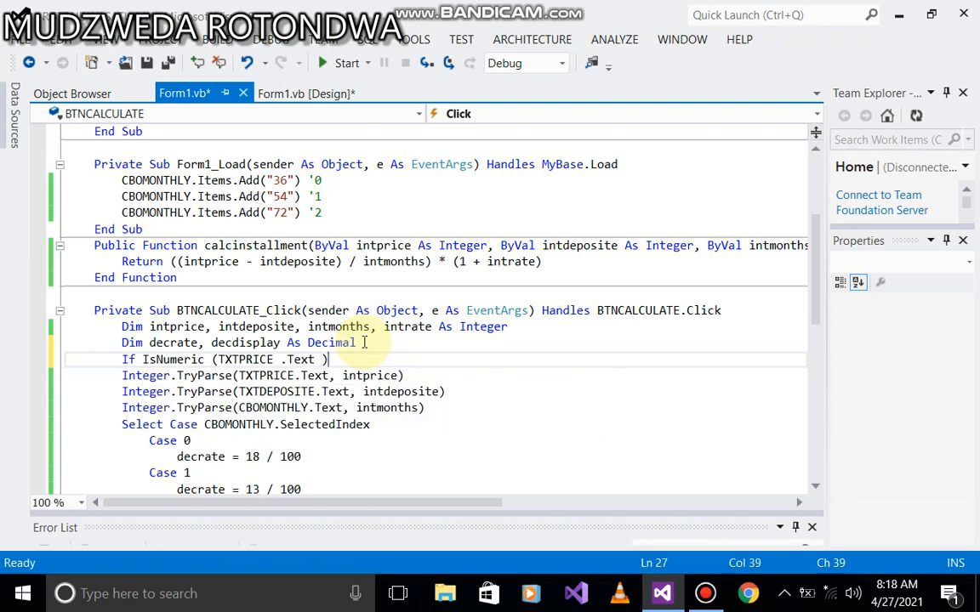
pyautogui.write('the')
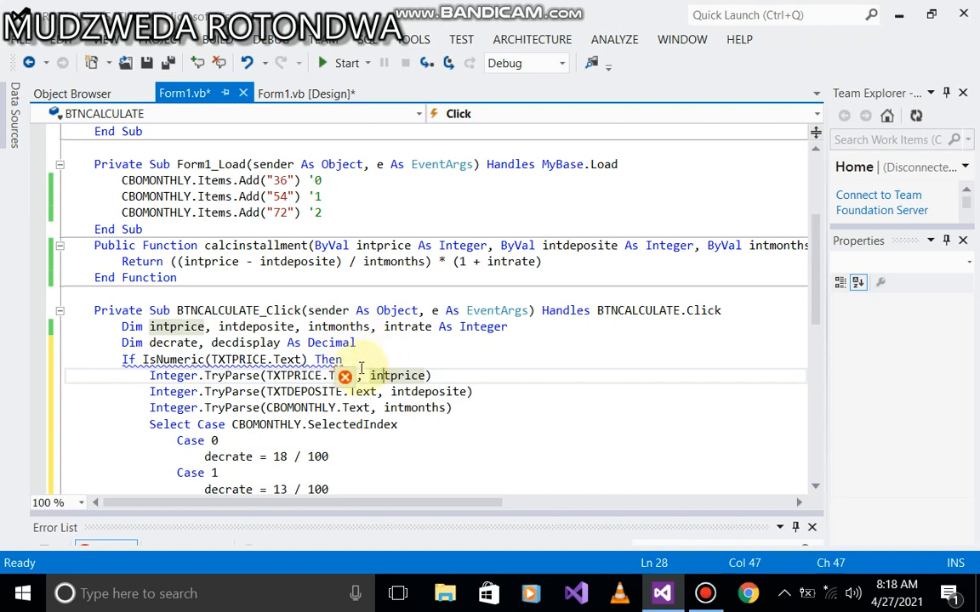
pyautogui.click(347, 376)
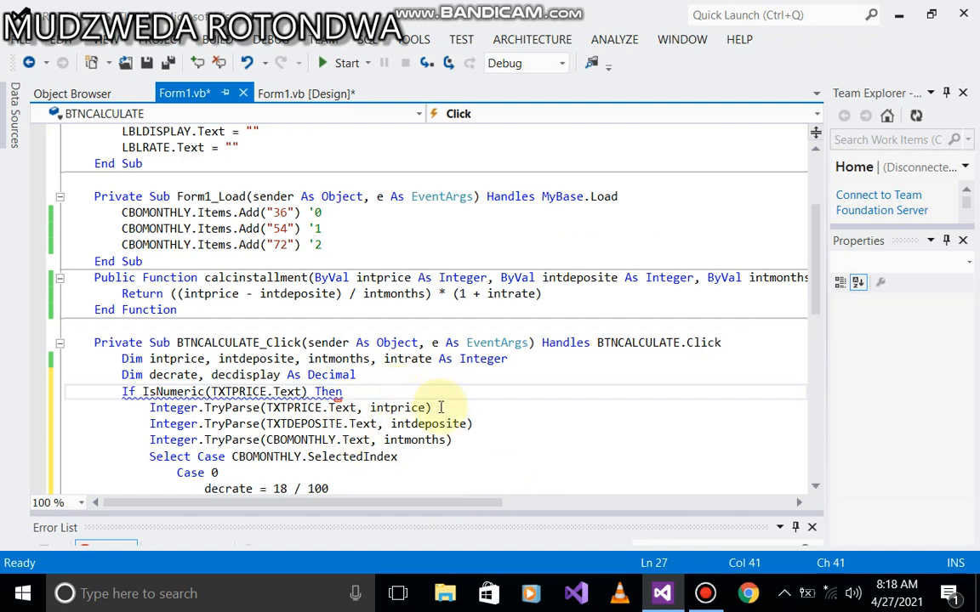
# Add 'End If' after the TXTPRICE TryParse line to close the numeric check
pyautogui.press('enter')
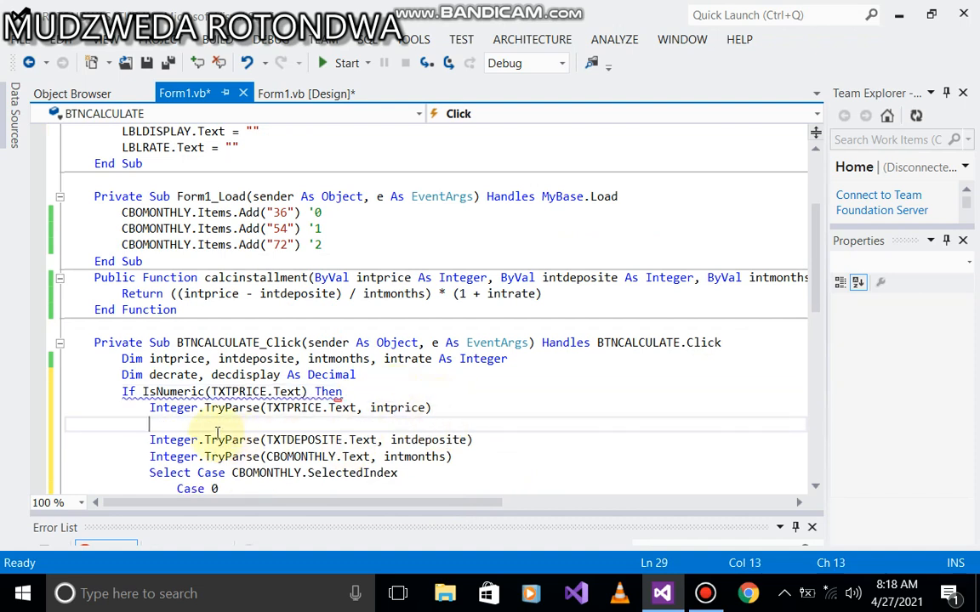
pyautogui.write('e')
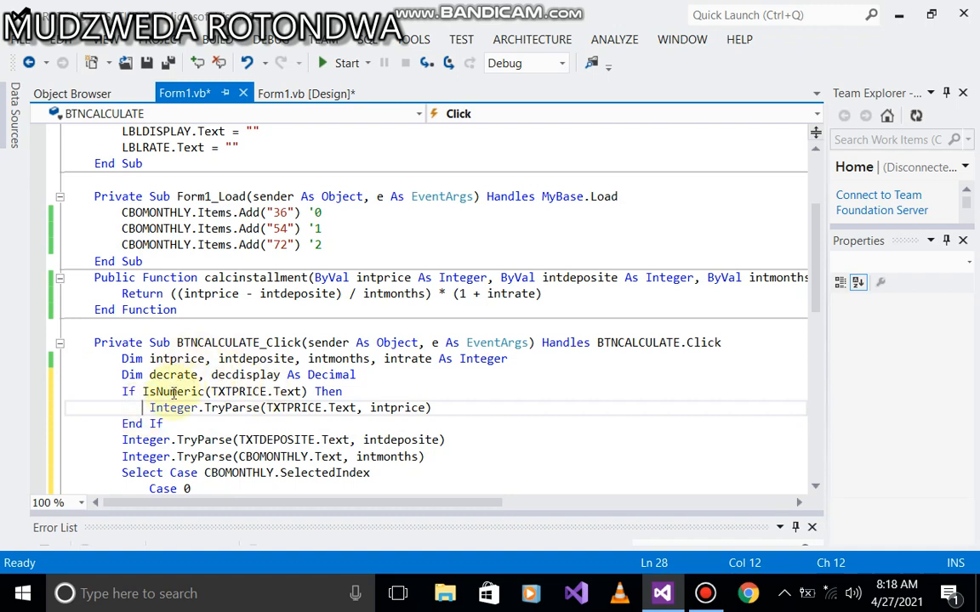
pyautogui.moveTo(398, 408)
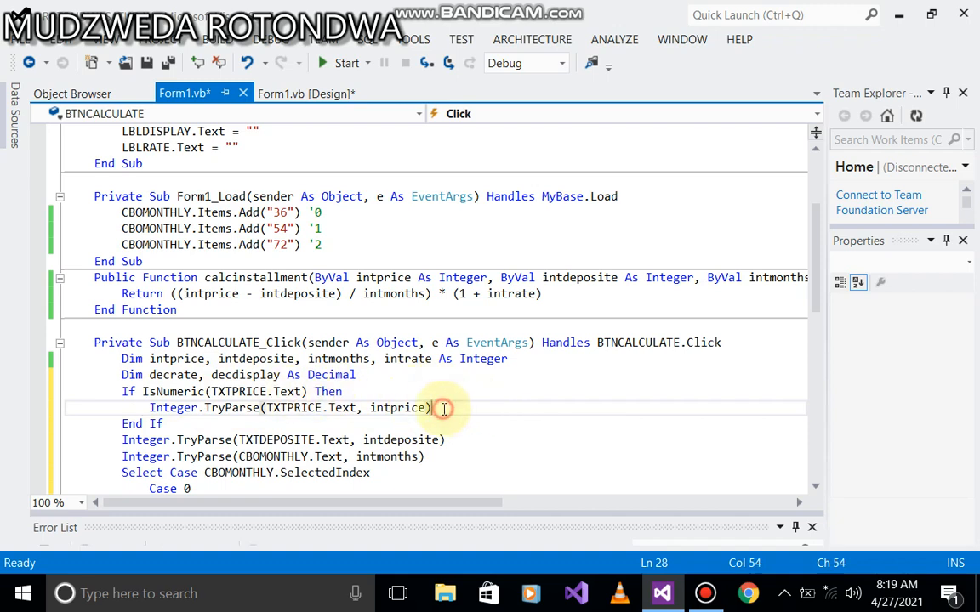
# Add an Else branch with MessageBox.Show("input numbers") for a non-numeric price
pyautogui.press('enter')
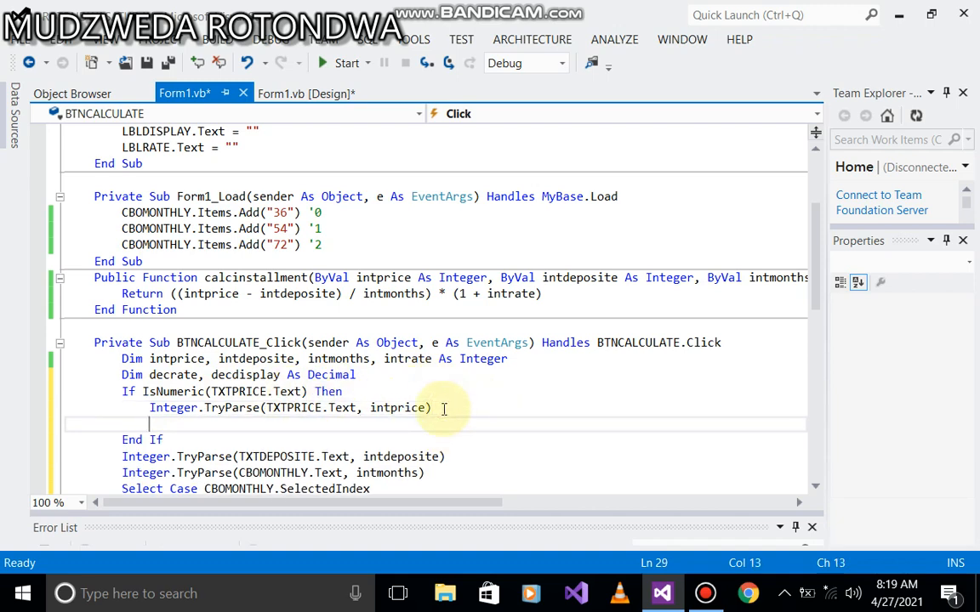
pyautogui.write('els')
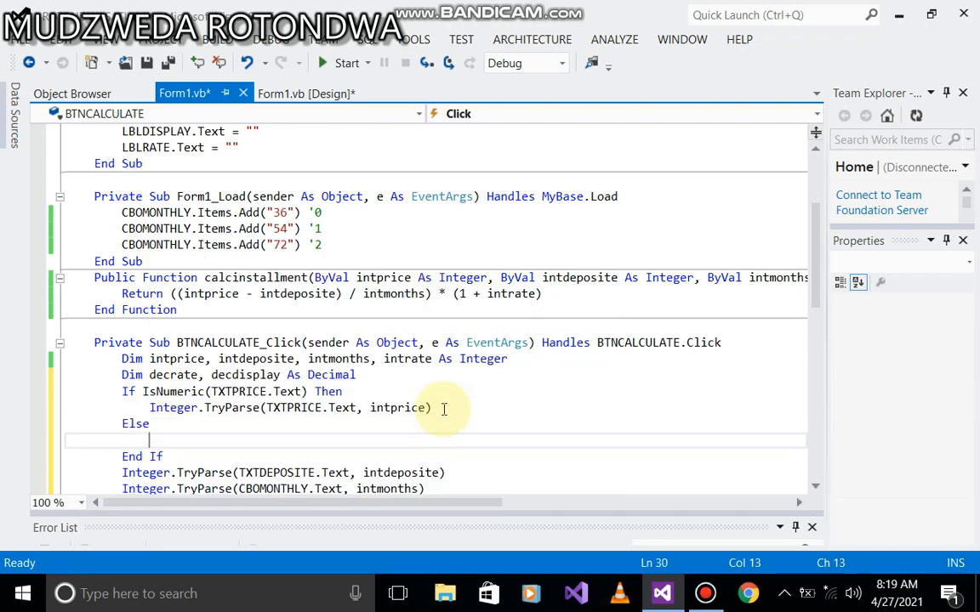
pyautogui.write('mes')
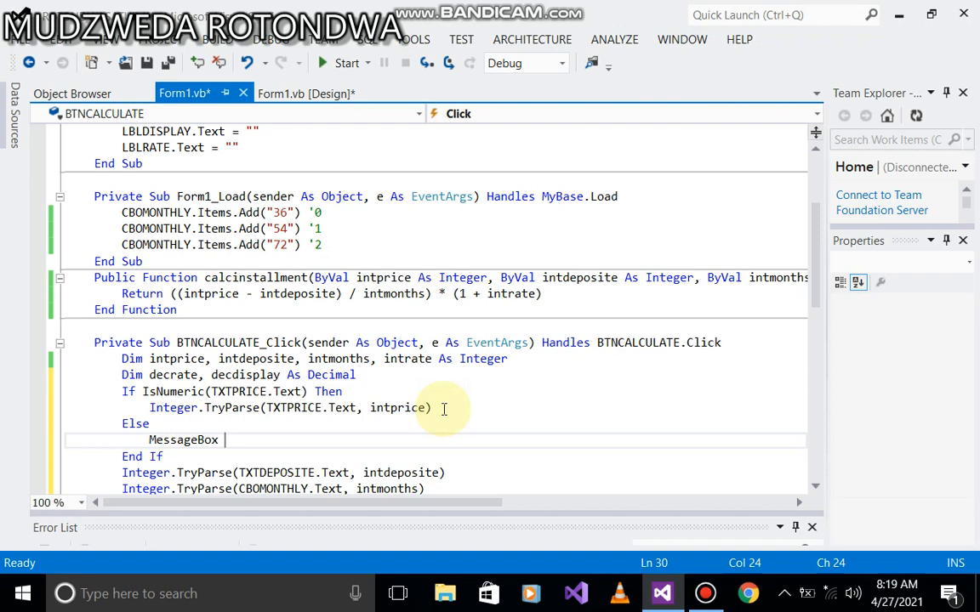
pyautogui.write('.Show "')
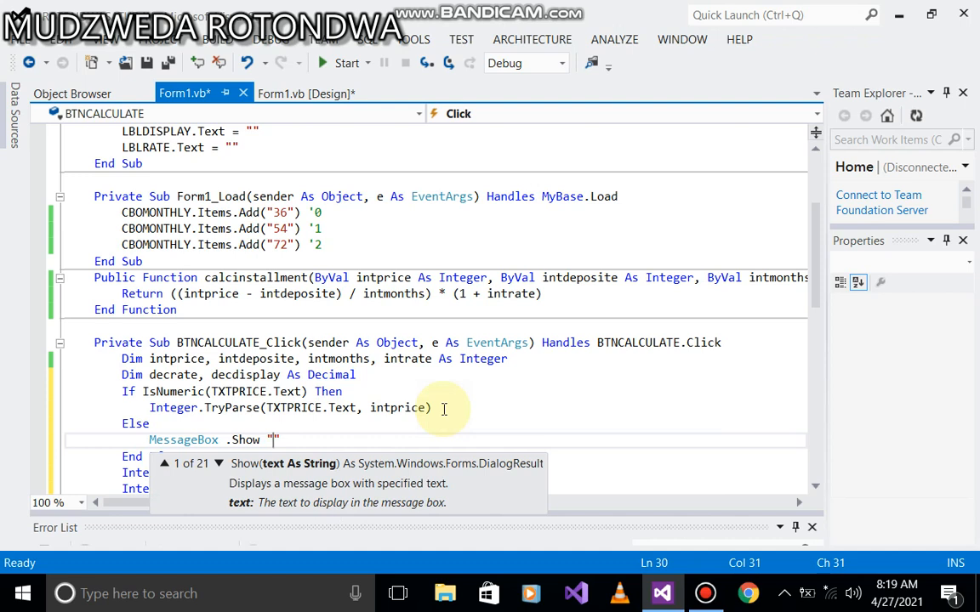
pyautogui.write('input number"')
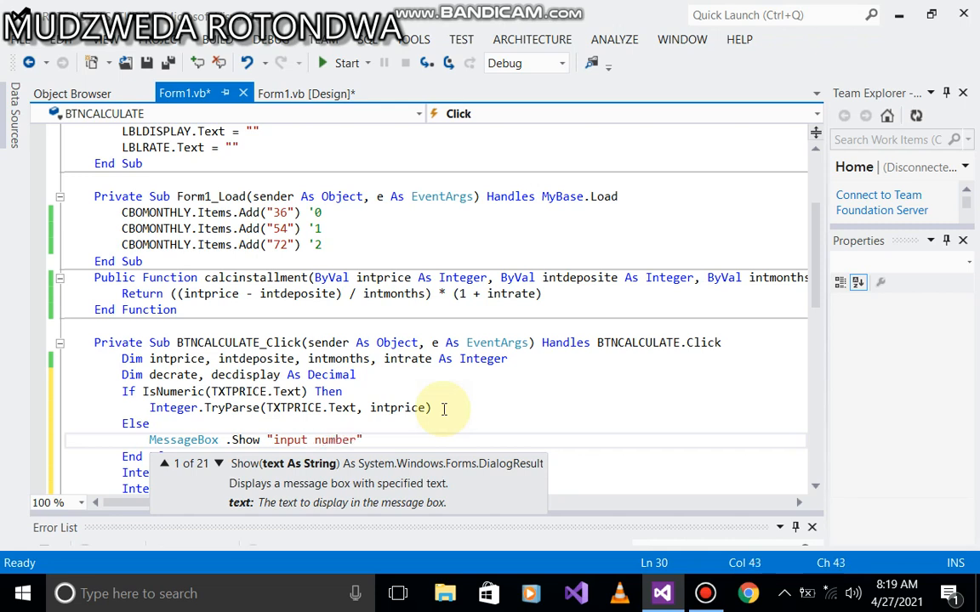
pyautogui.write('s')
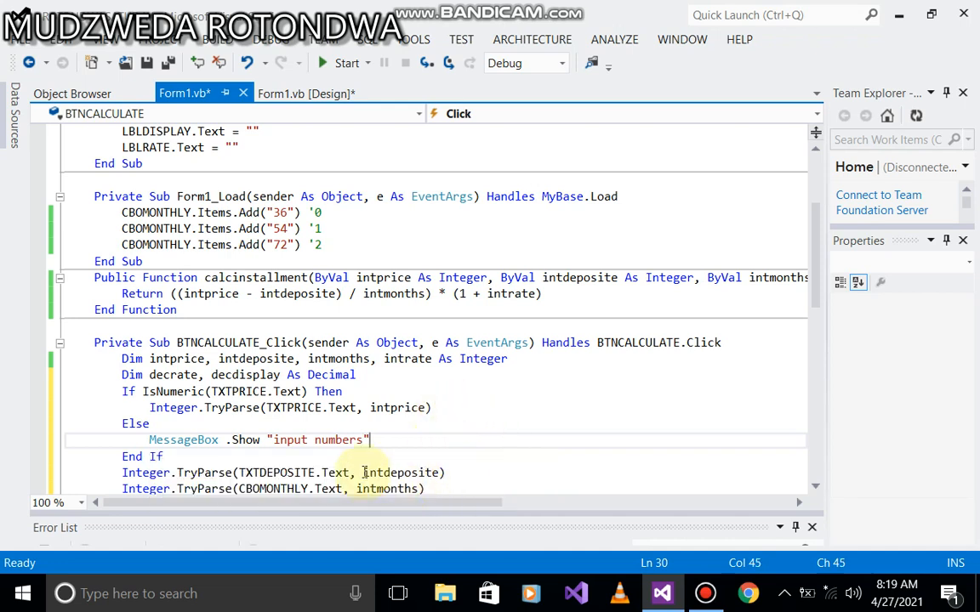
pyautogui.scroll(-3)
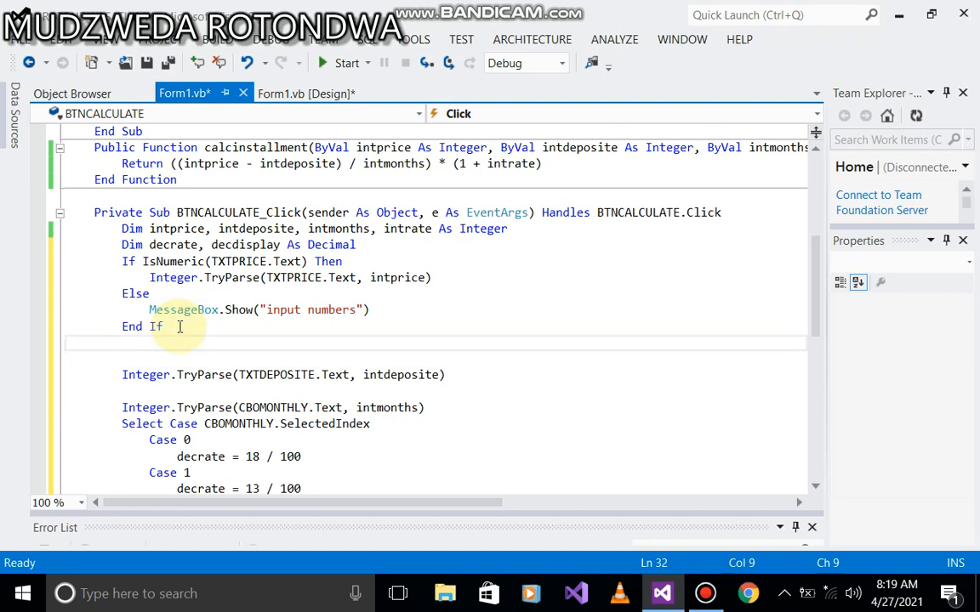
# Wrap the deposit Integer.TryParse line in 'If IsNumeric(TXTDEPOSITE.Text) Then'
pyautogui.write('If')
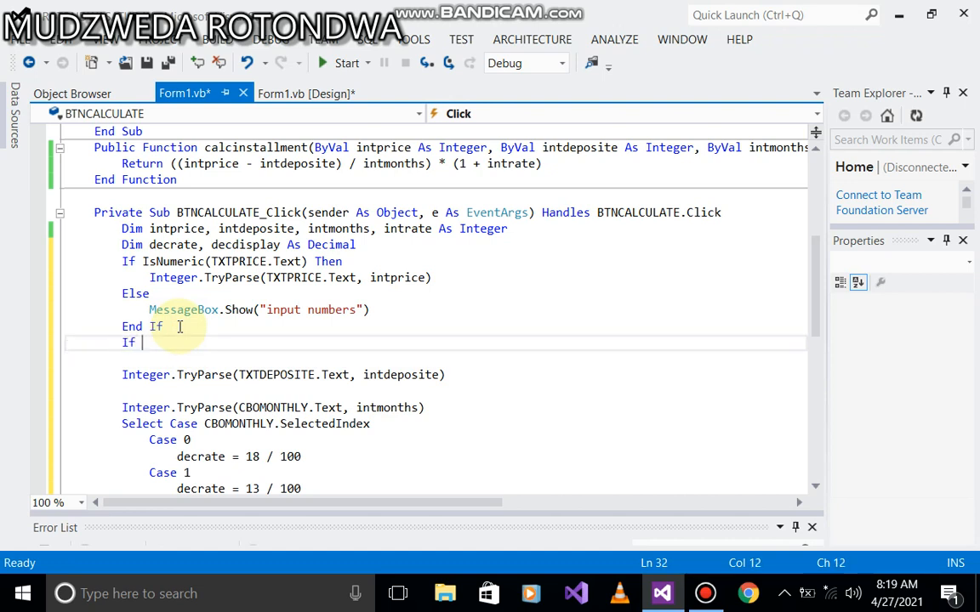
pyautogui.write('IsArray')
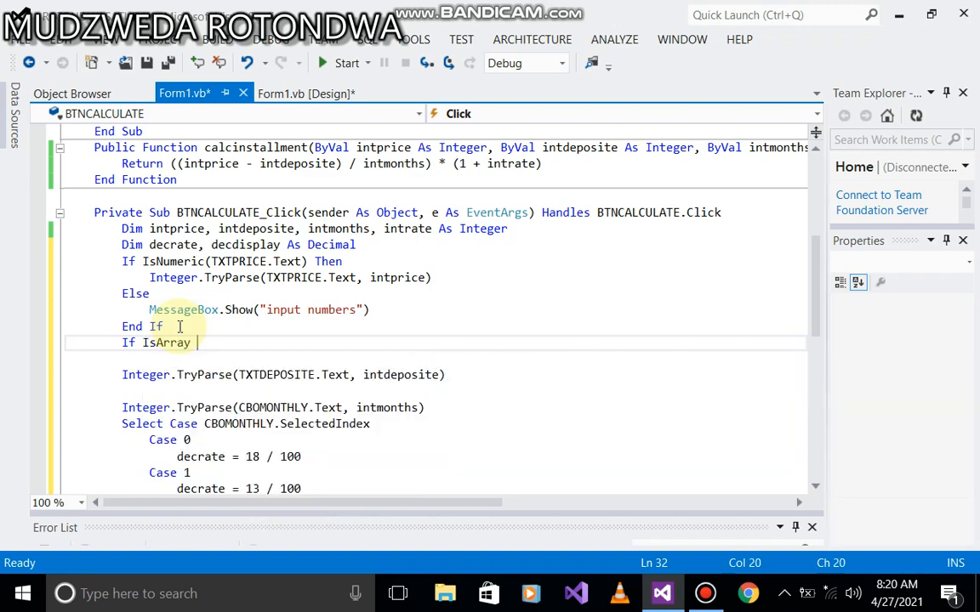
pyautogui.press('backspace')
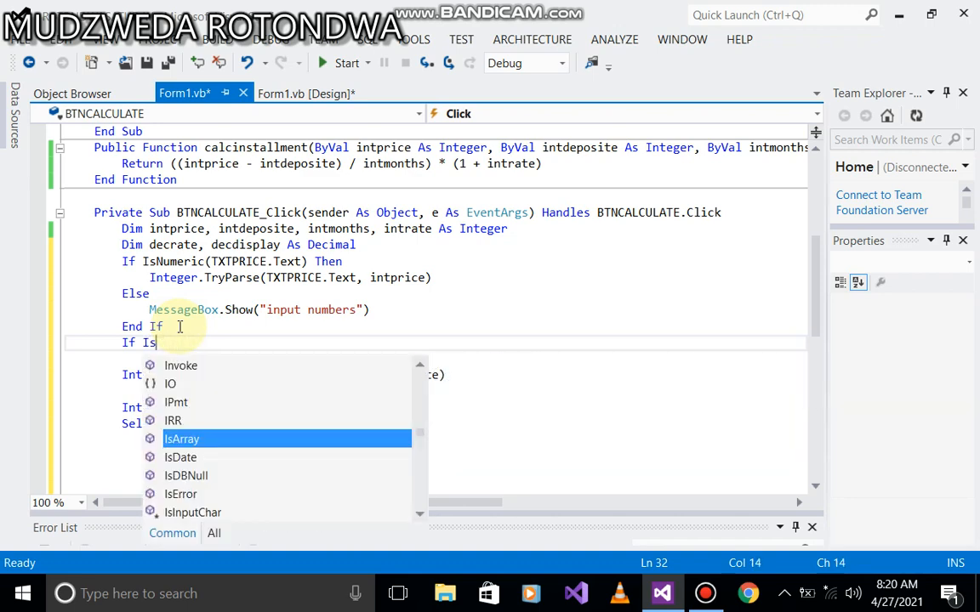
pyautogui.write('n')
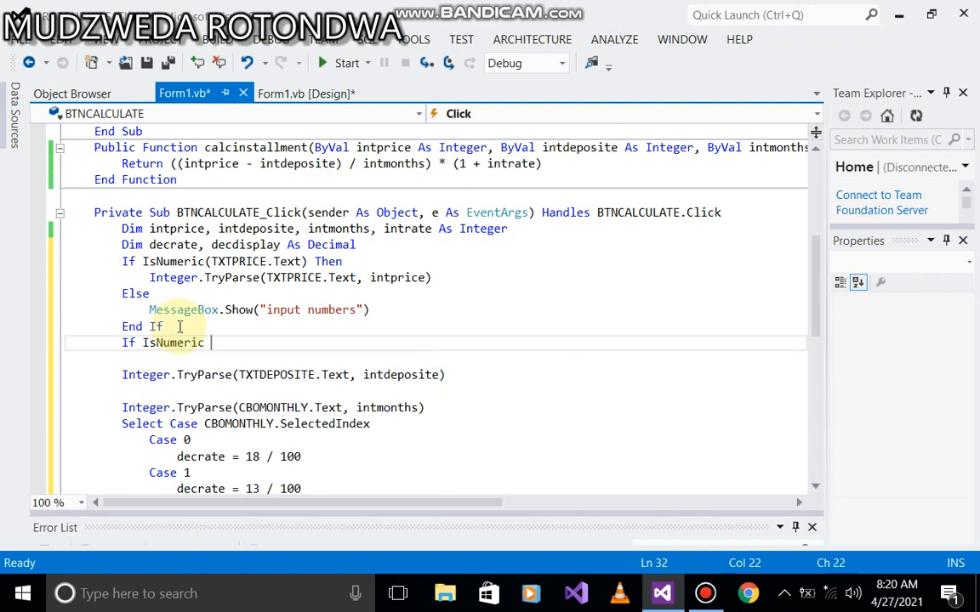
pyautogui.write('()')
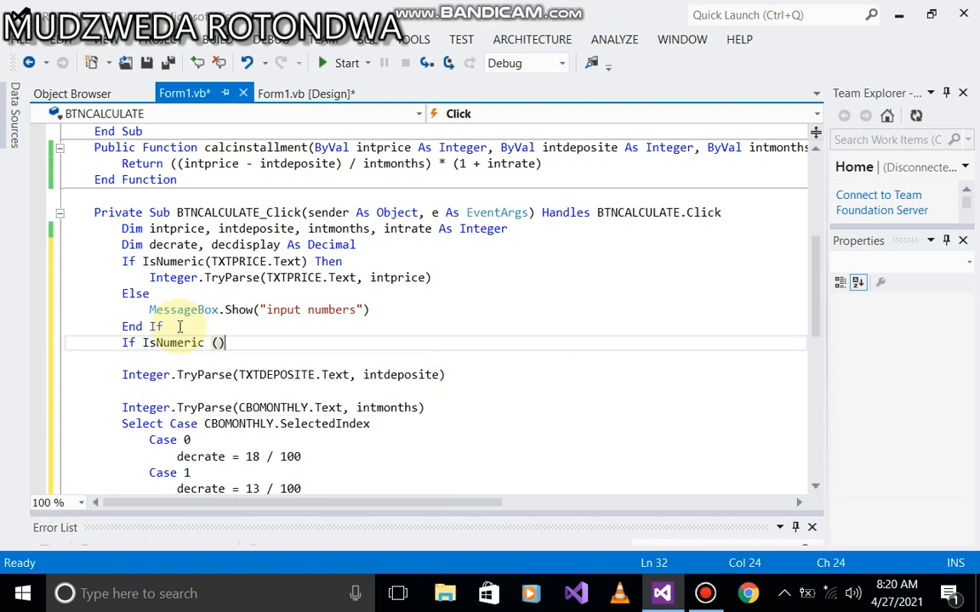
pyautogui.write('txt')
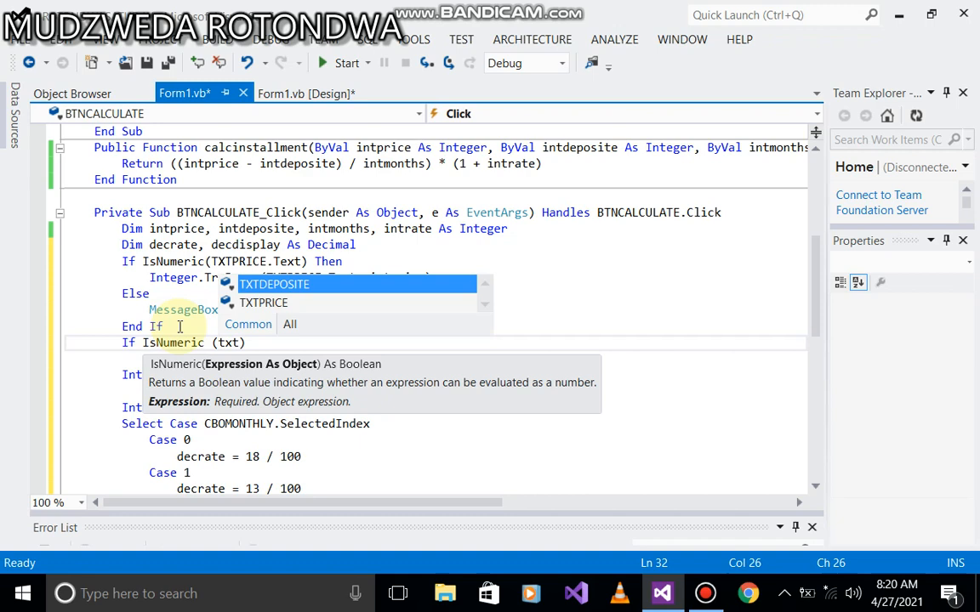
pyautogui.write('TXTDEPOSITE .')
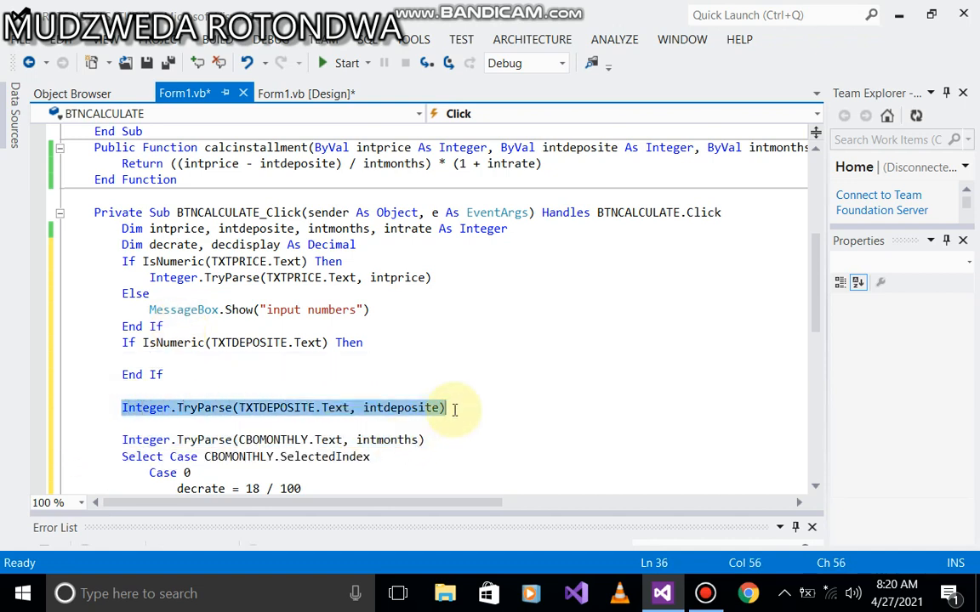
pyautogui.press('Delete')
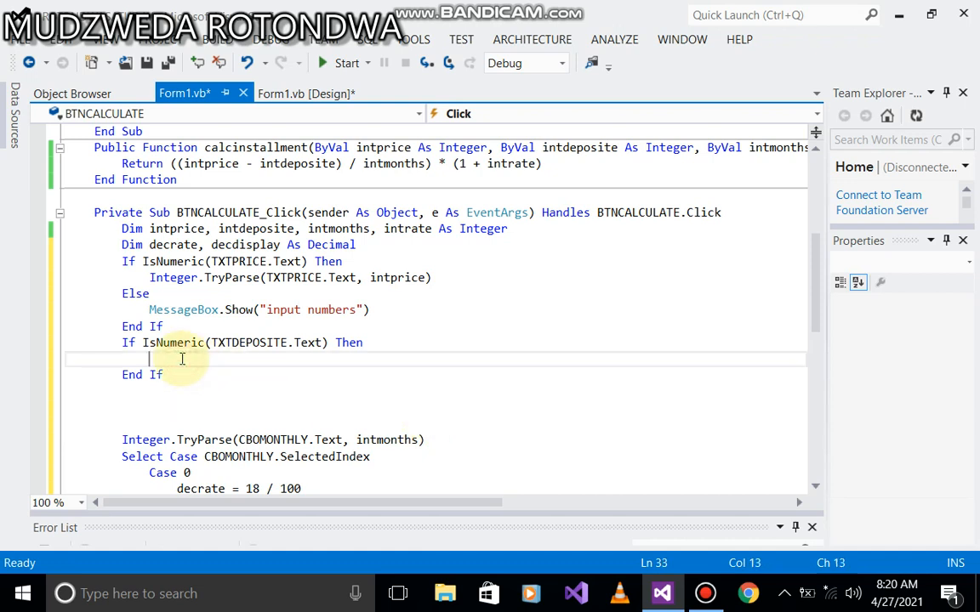
pyautogui.write('Integer.TryParse(TXTDEPOSITE.Text, intdeposite)')
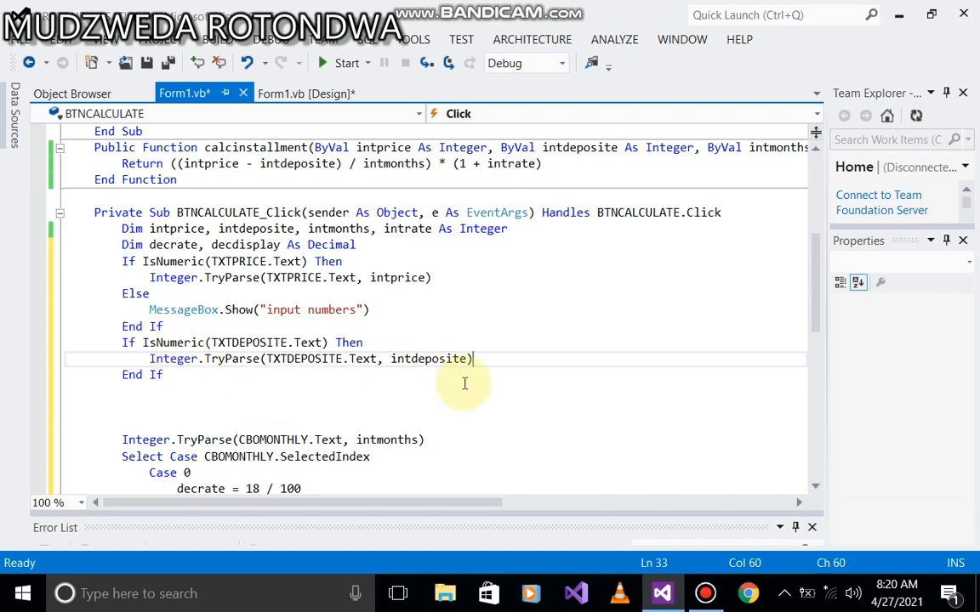
pyautogui.moveTo(468, 387)
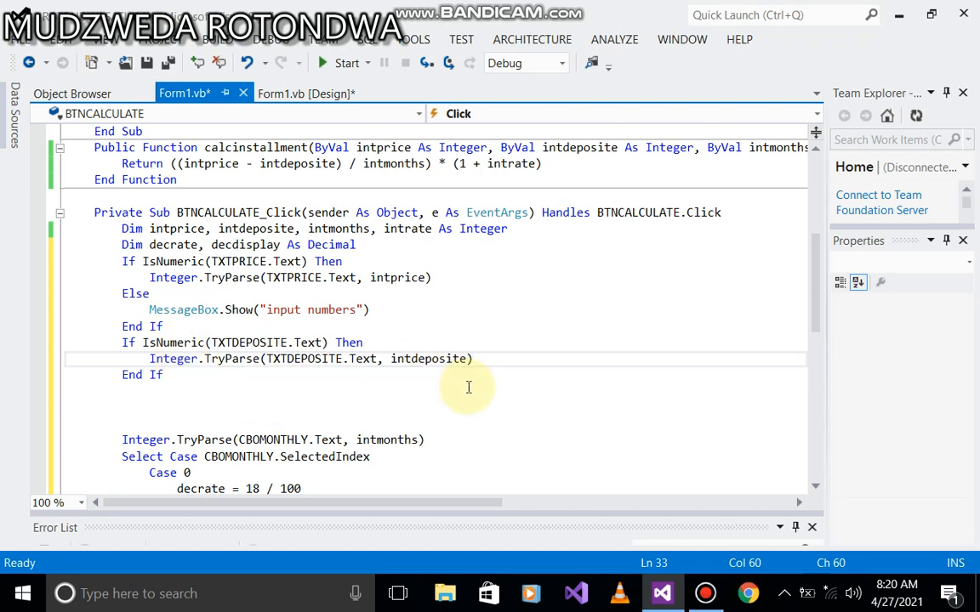
pyautogui.press('enter')
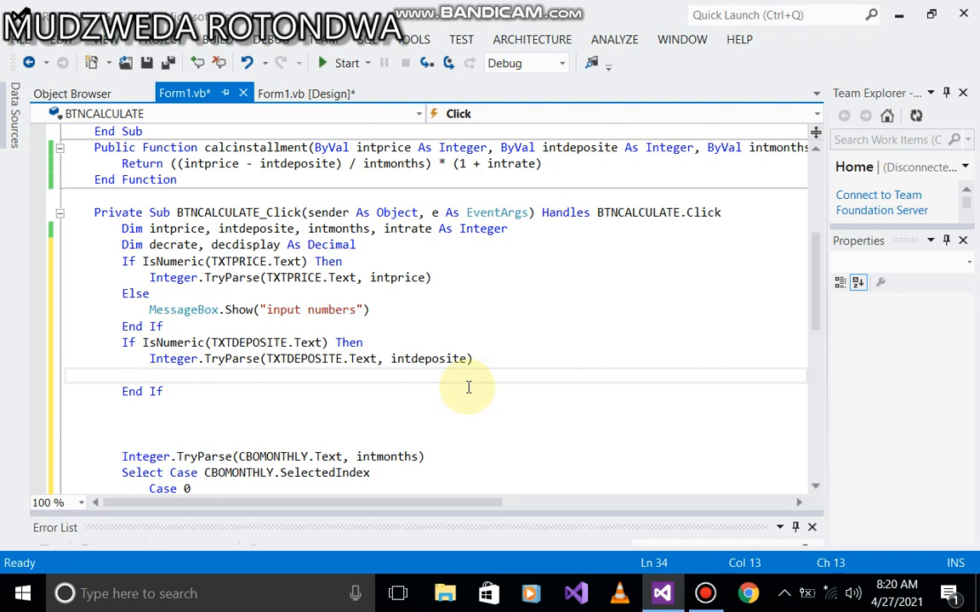
pyautogui.moveTo(456, 321)
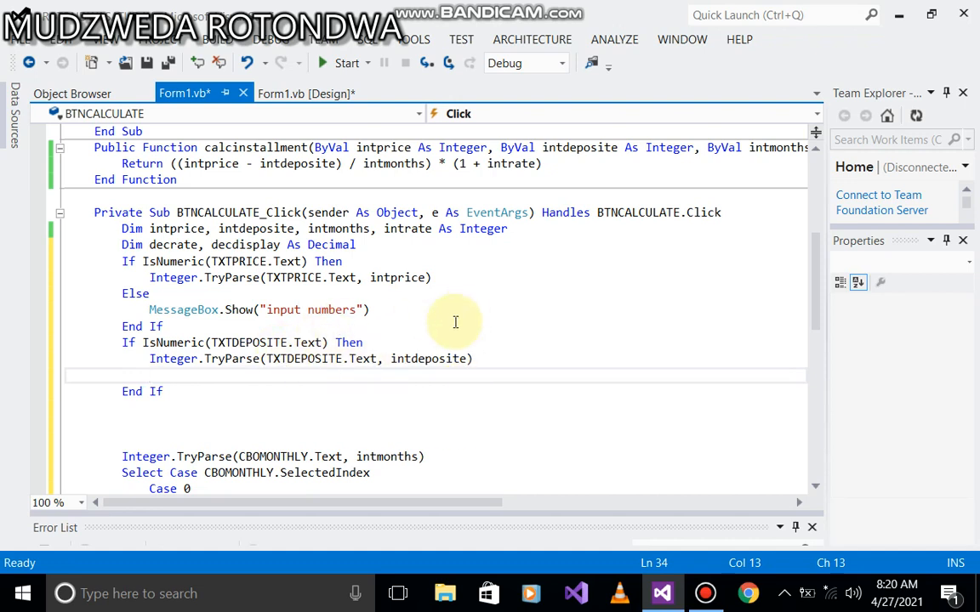
pyautogui.moveTo(425, 405)
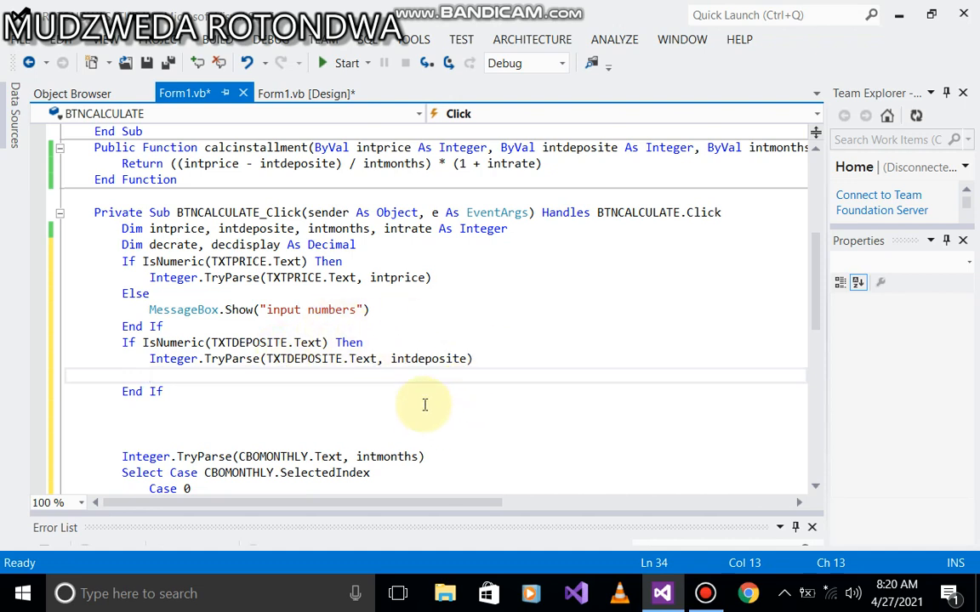
# Add an Else branch with MessageBox.Show("on deposite insert numbers")
pyautogui.write('el')
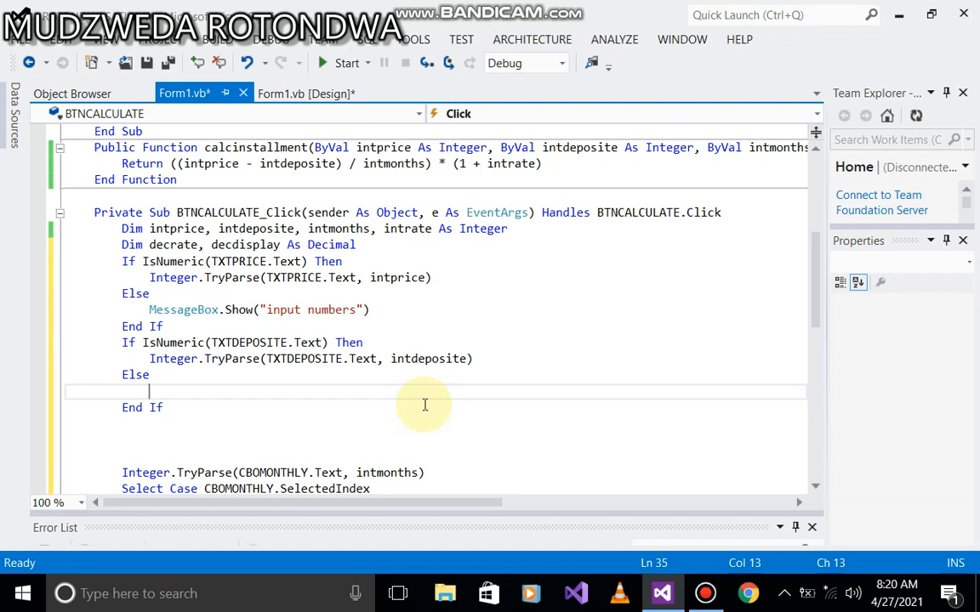
pyautogui.write('mess')
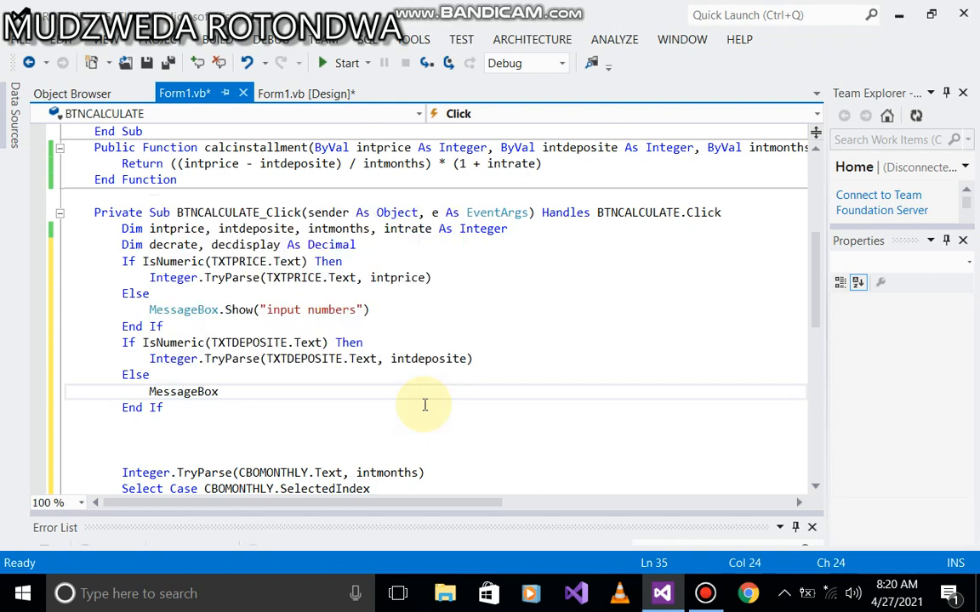
pyautogui.write('.sh')
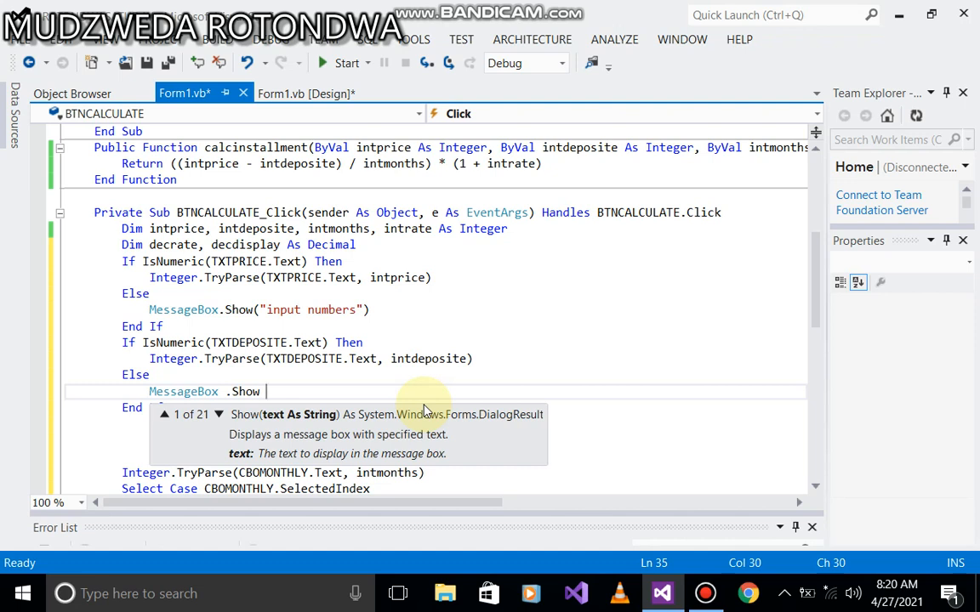
pyautogui.write('(')
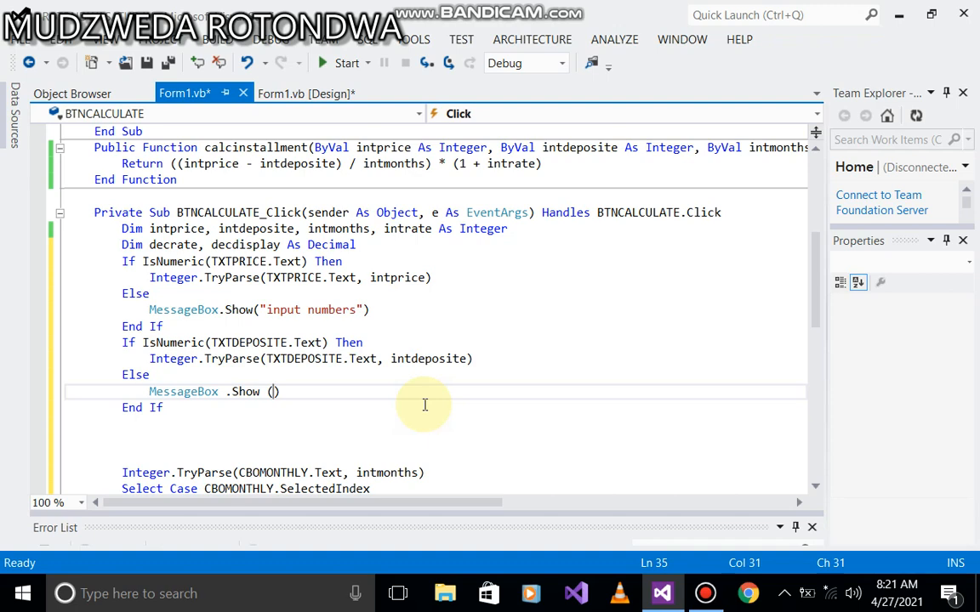
pyautogui.write('(')
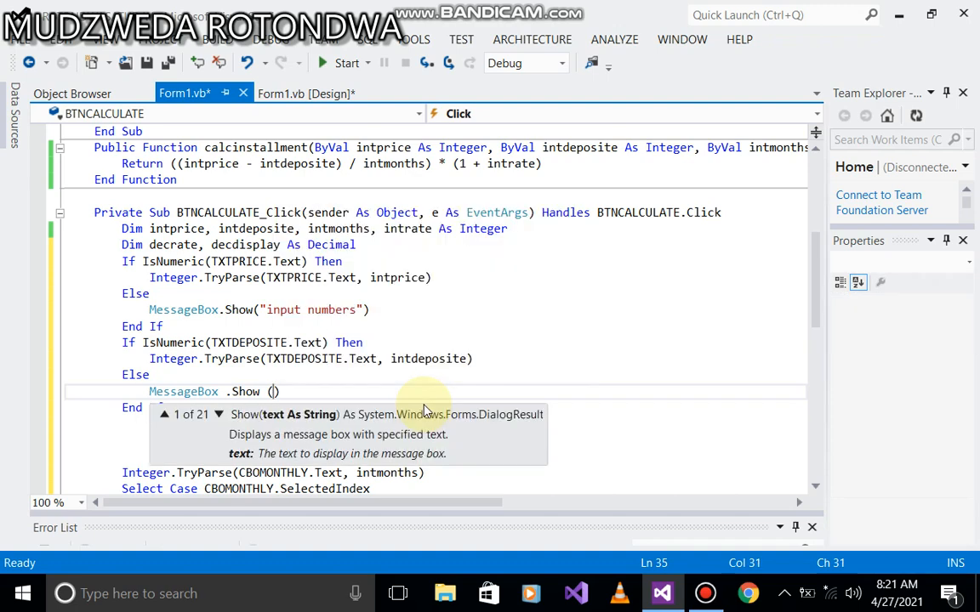
pyautogui.write('""')
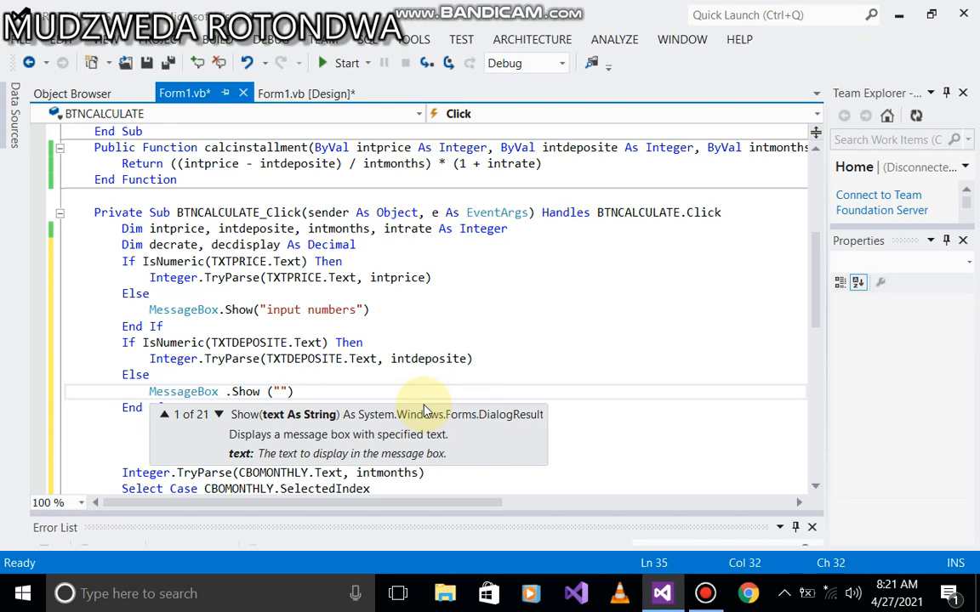
pyautogui.write('on')
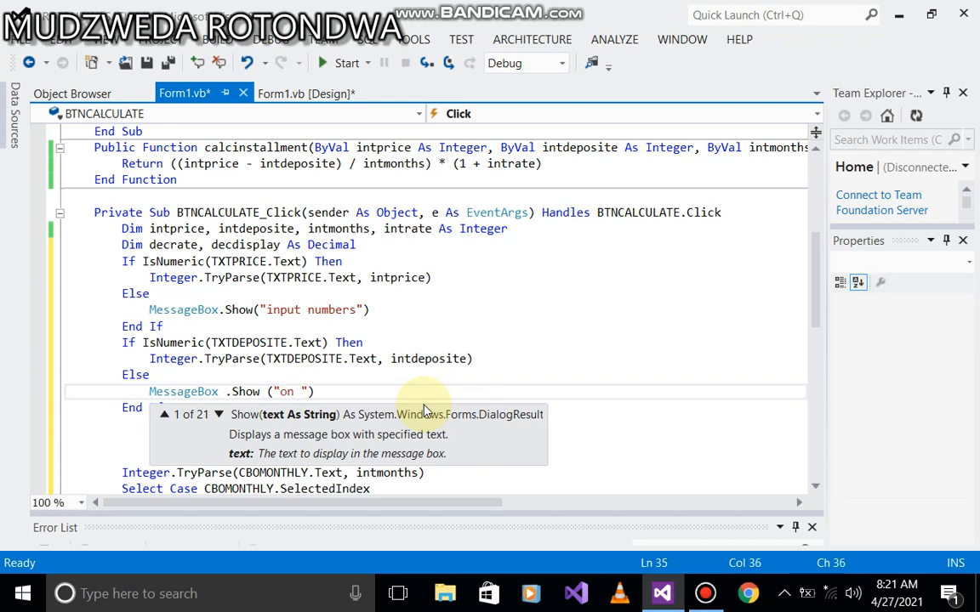
pyautogui.write('deposite')
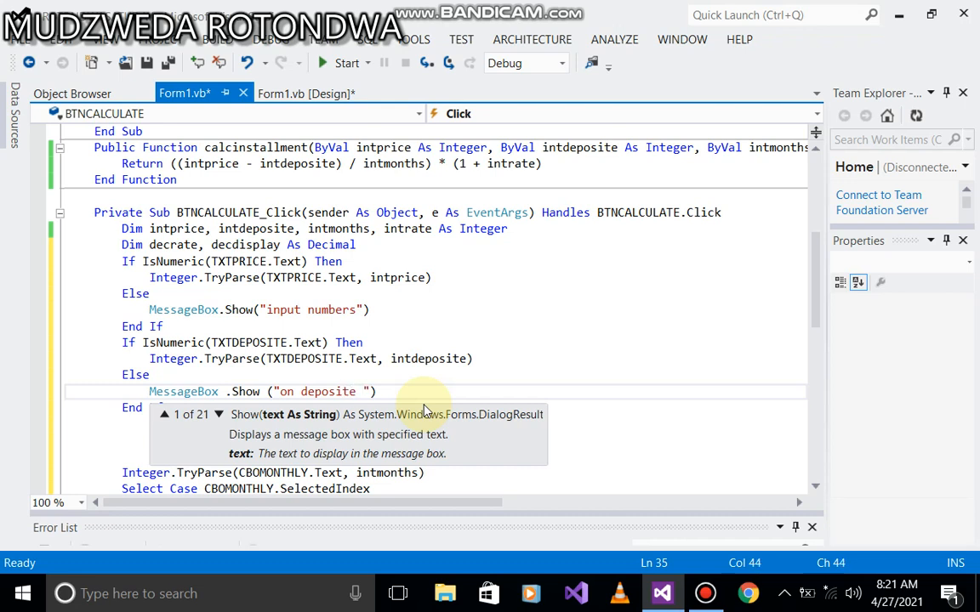
pyautogui.write('in')
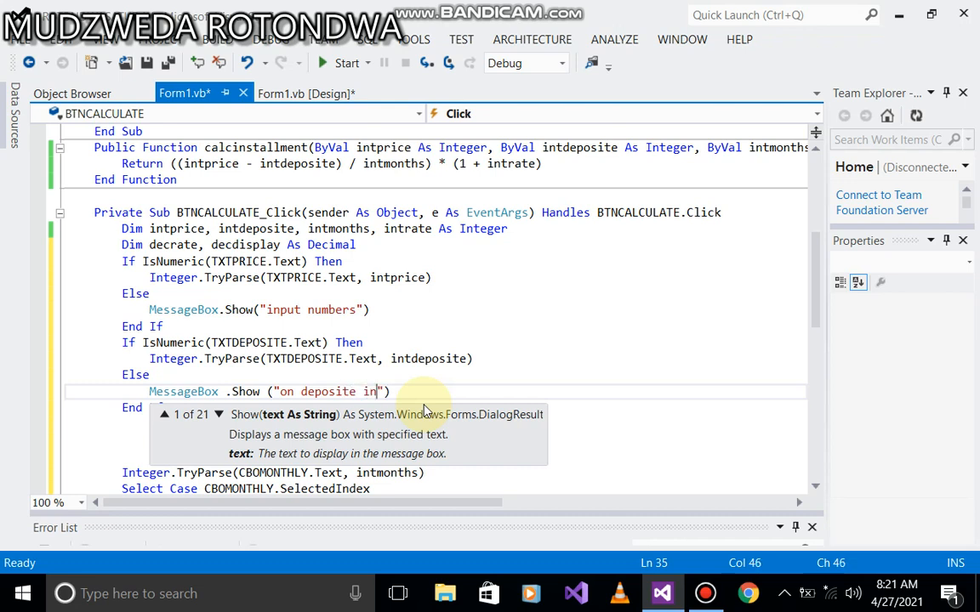
pyautogui.write('ser')
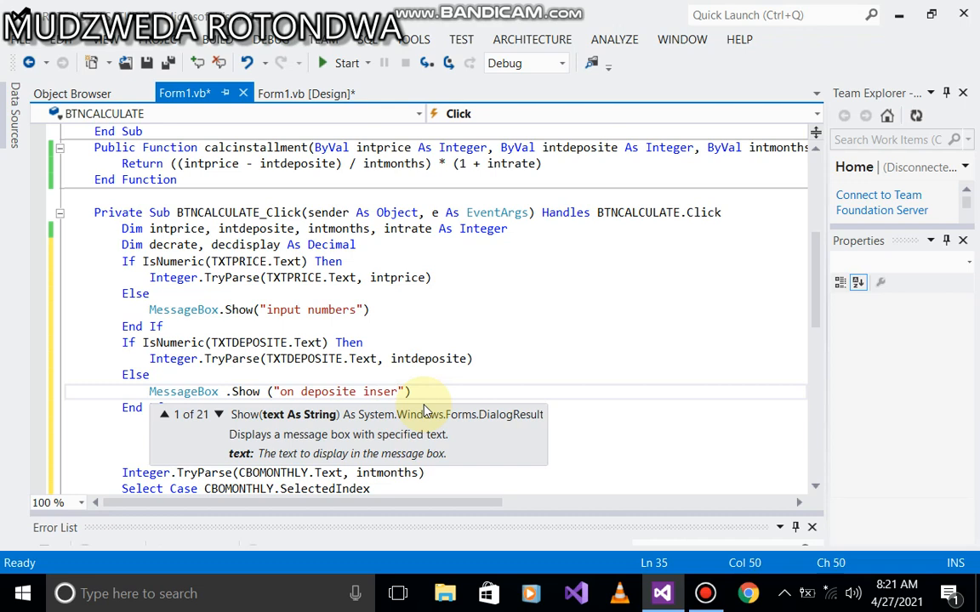
pyautogui.write('numb')
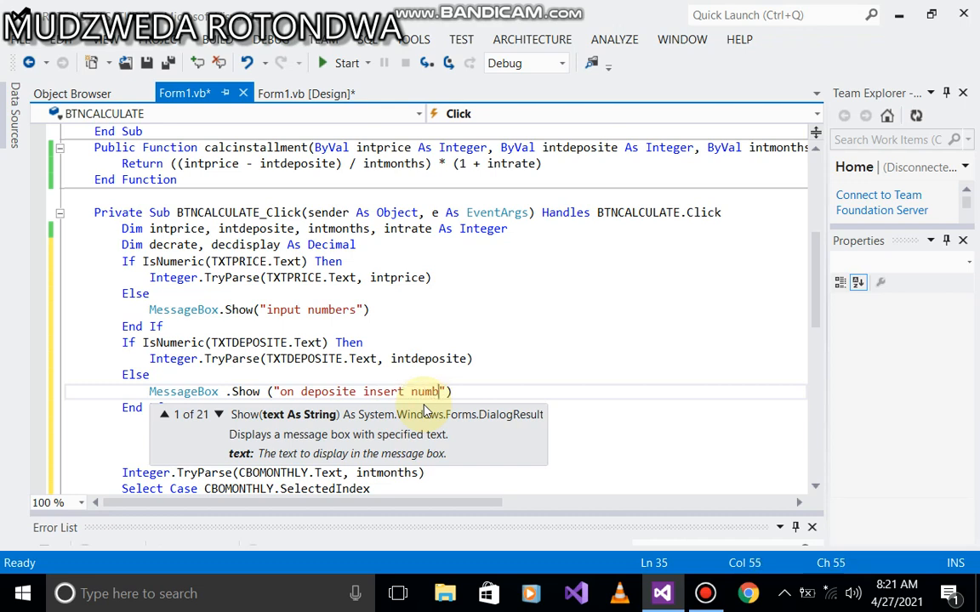
pyautogui.write('ers')
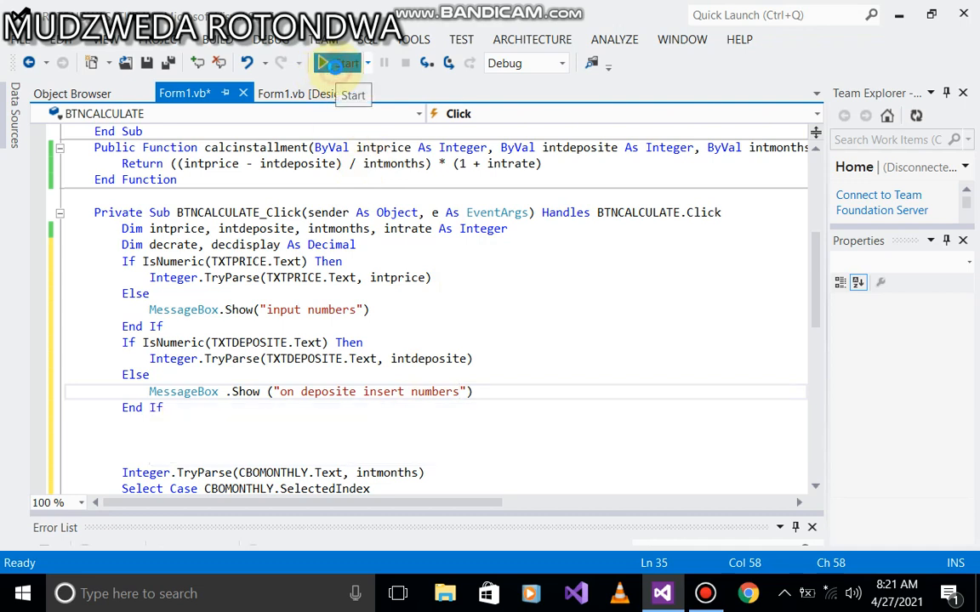
# Run the form with price 123, deposit 'sdsdf', 36 months; Calculate and dismiss the deposit error
pyautogui.click(347, 63)
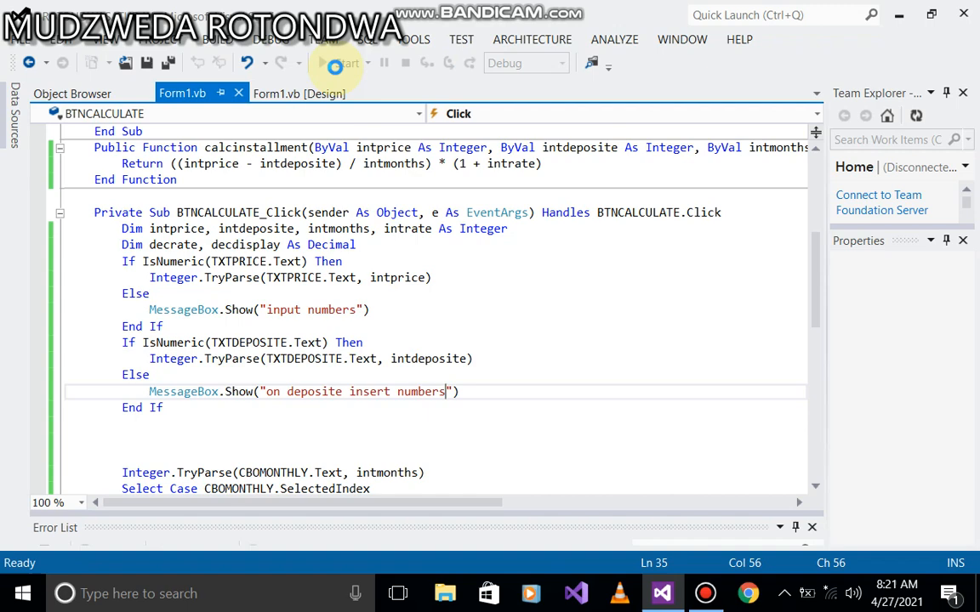
pyautogui.click(337, 63)
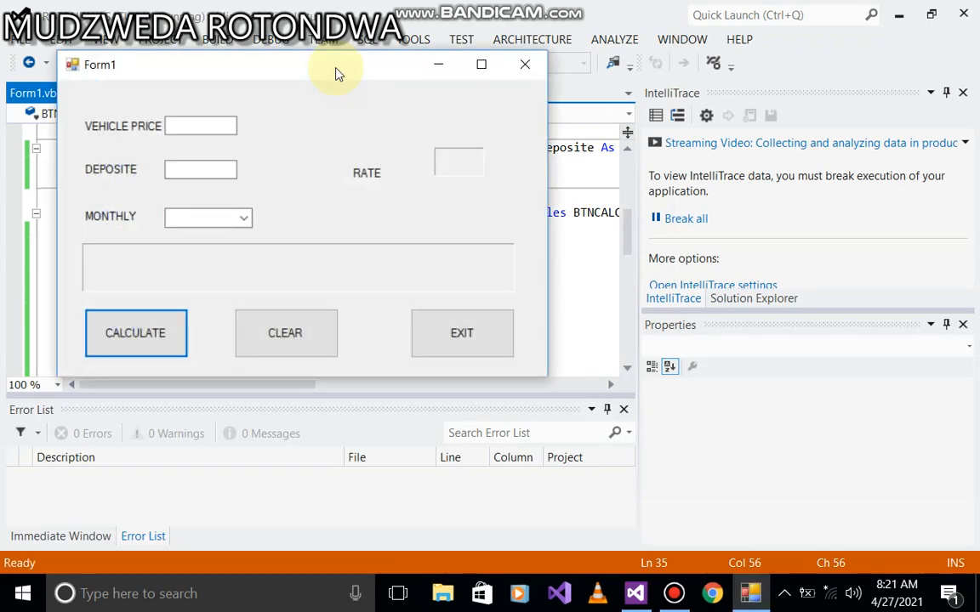
pyautogui.click(201, 126)
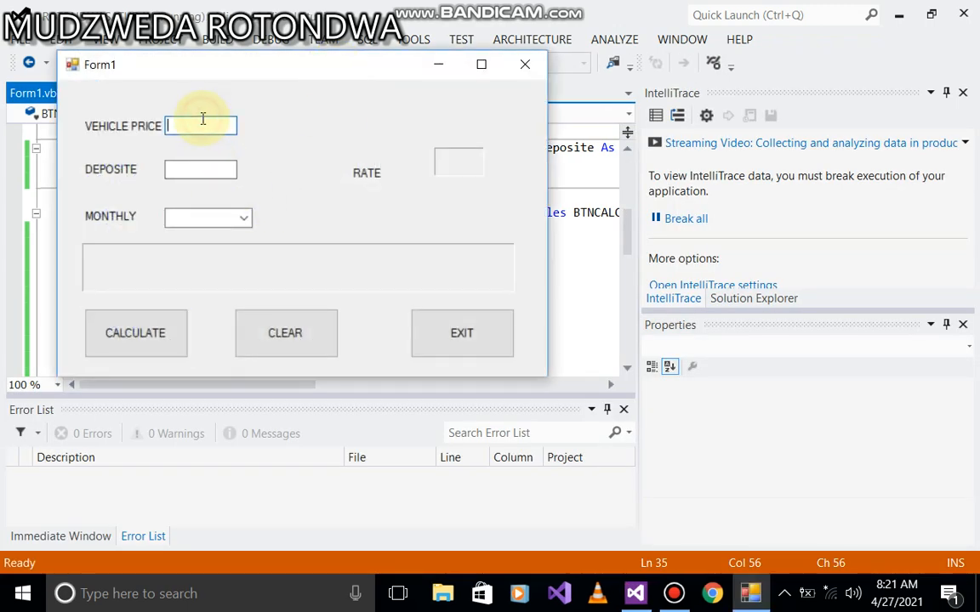
pyautogui.write('123')
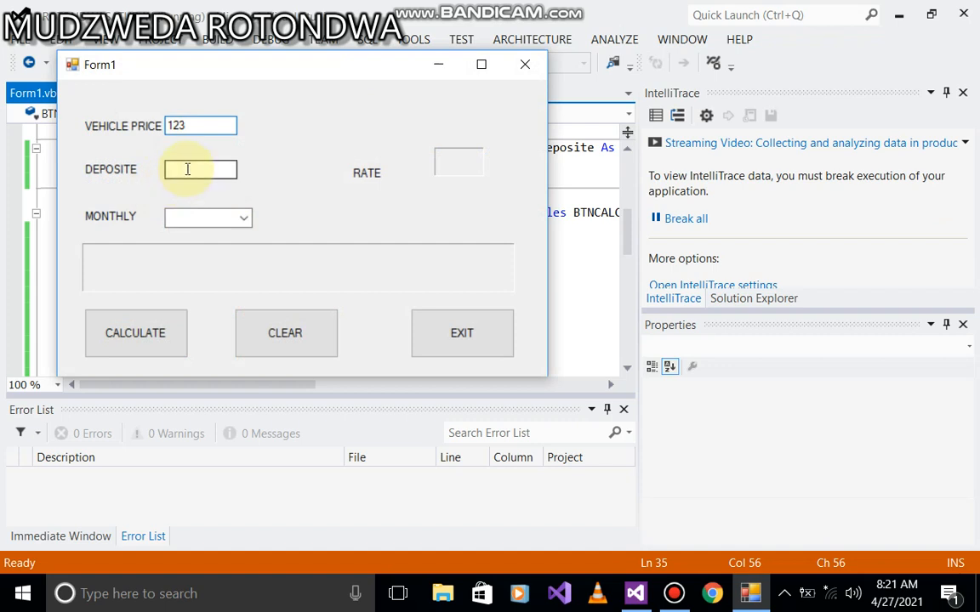
pyautogui.write('sdsdf')
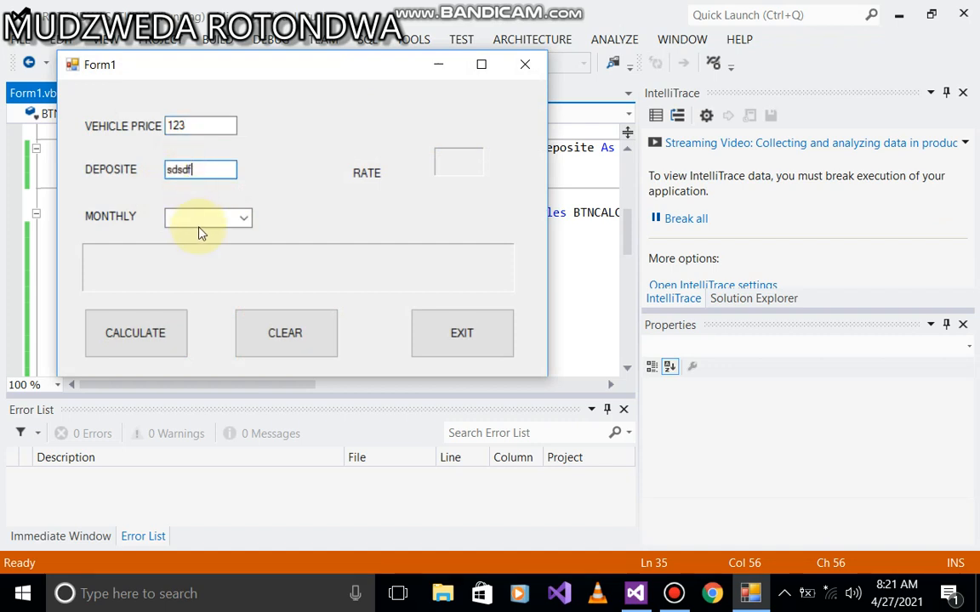
pyautogui.click(243, 218)
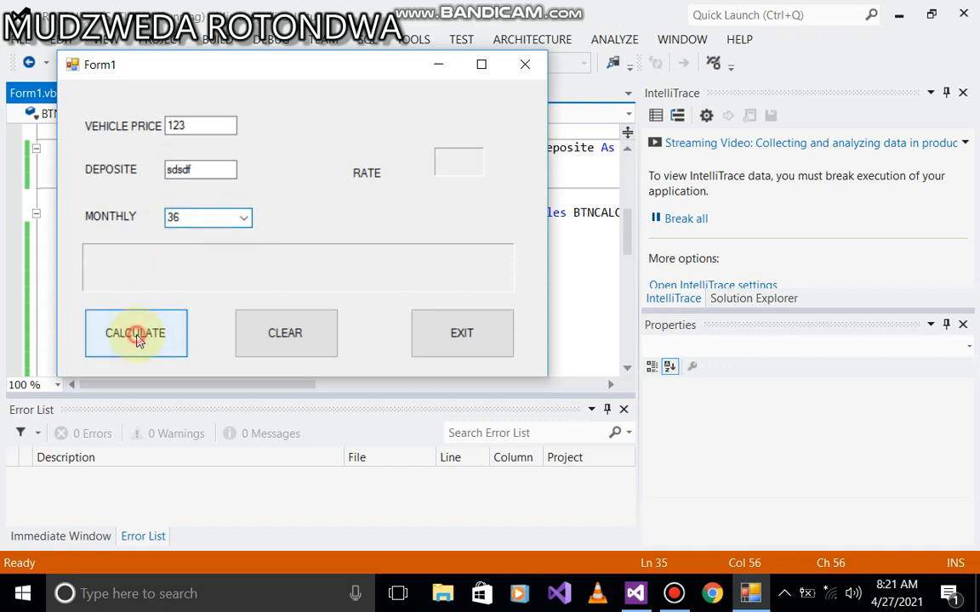
pyautogui.click(136, 332)
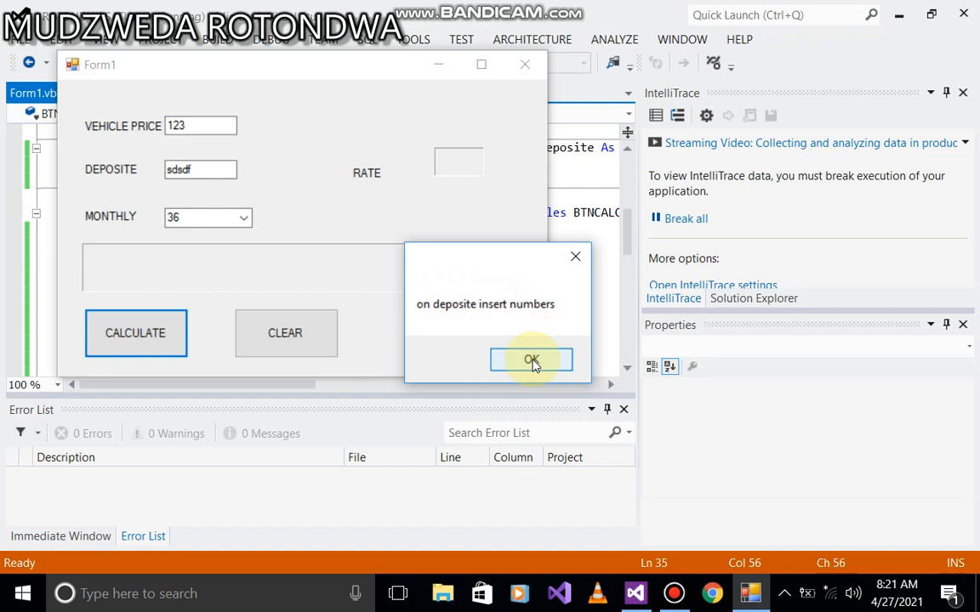
pyautogui.click(531, 359)
pyautogui.write('122')
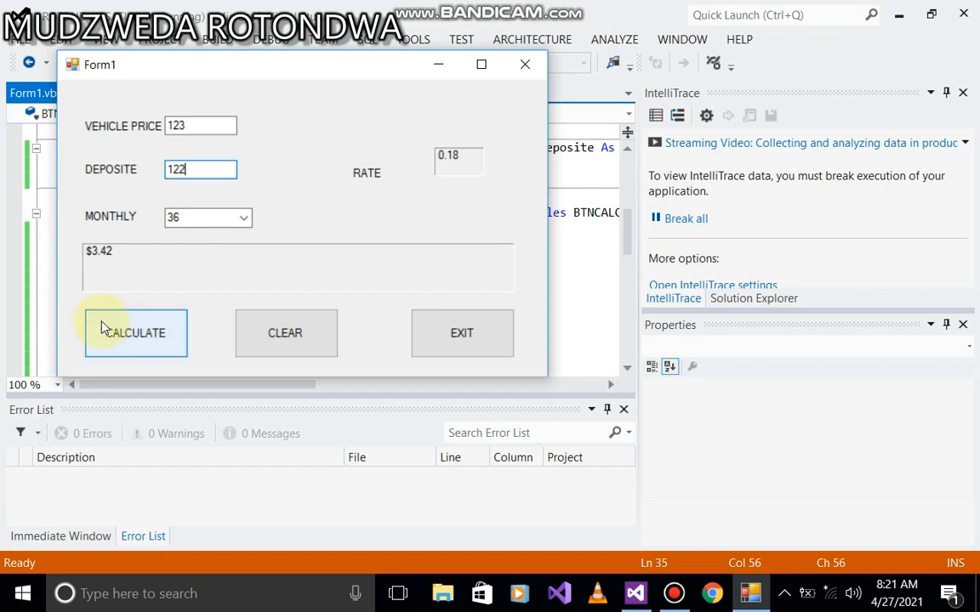
pyautogui.click(136, 332)
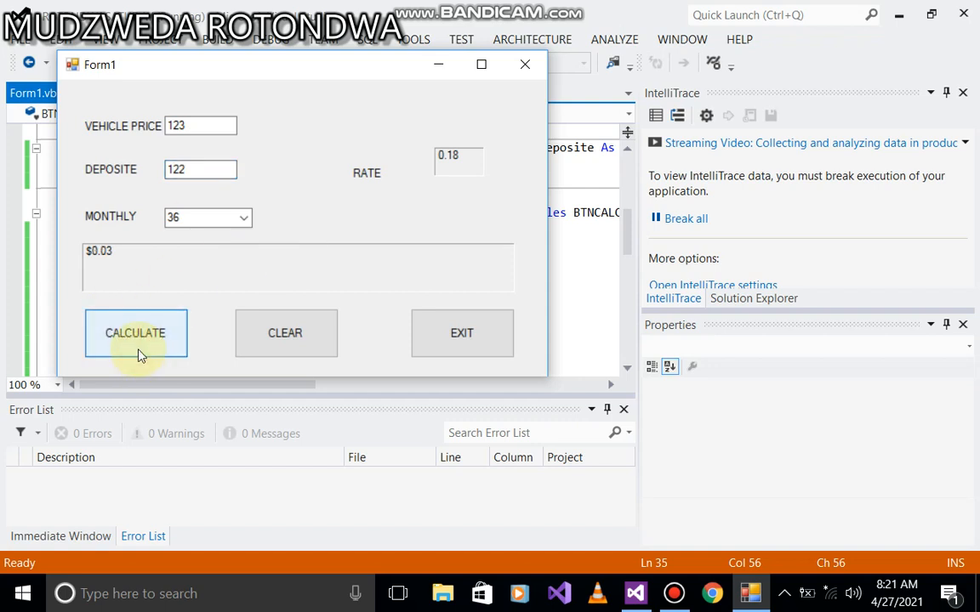
# Enter non-numeric price 'sg', Calculate, dismiss the price error, then recalculate with a valid price
pyautogui.click(200, 126)
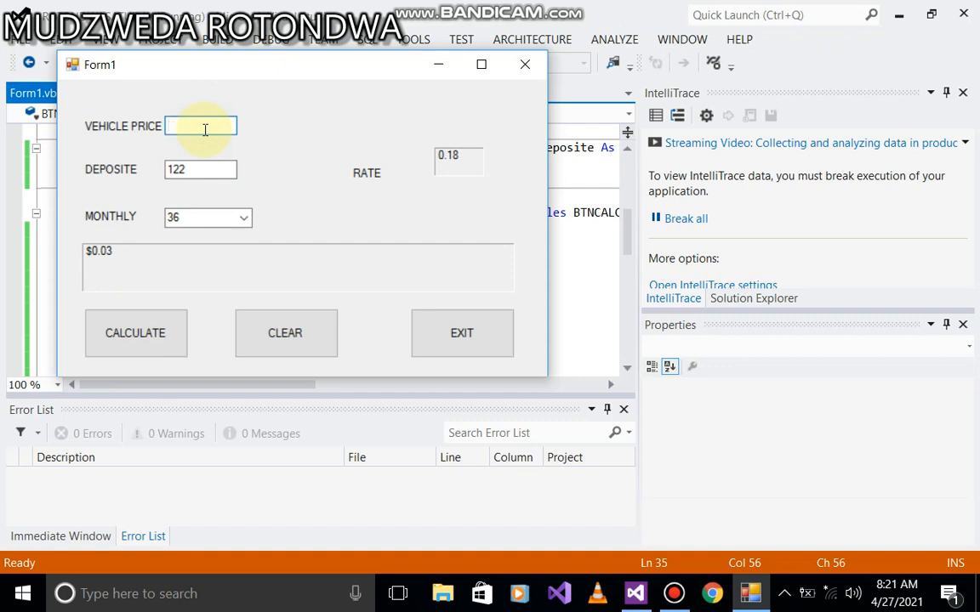
pyautogui.write('sg')
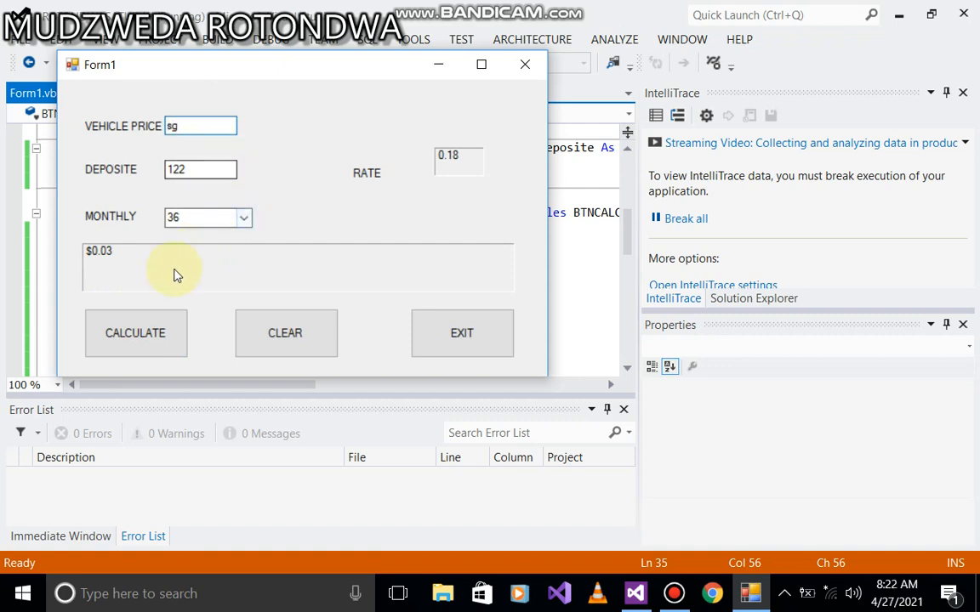
pyautogui.click(136, 331)
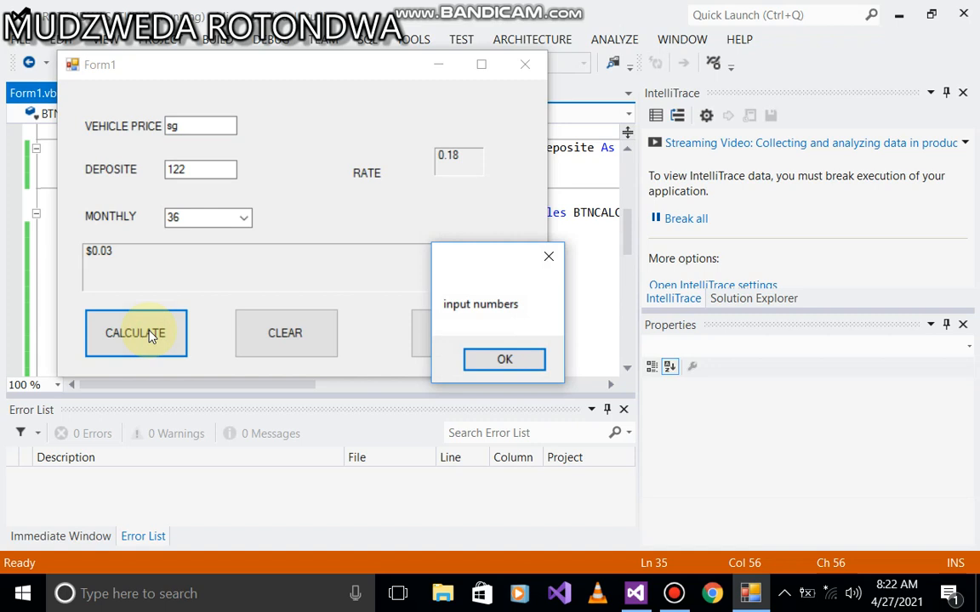
pyautogui.moveTo(510, 309)
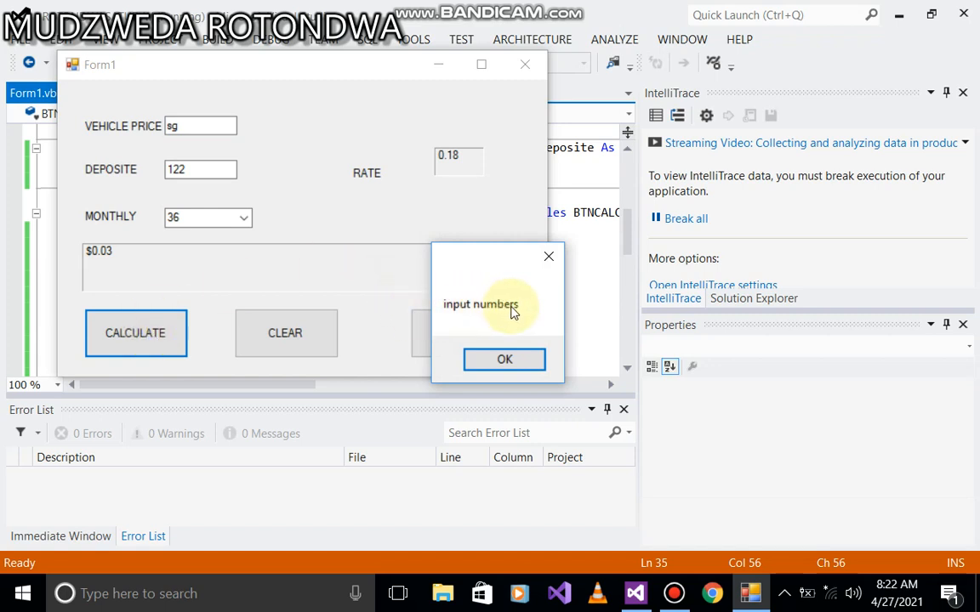
pyautogui.click(504, 359)
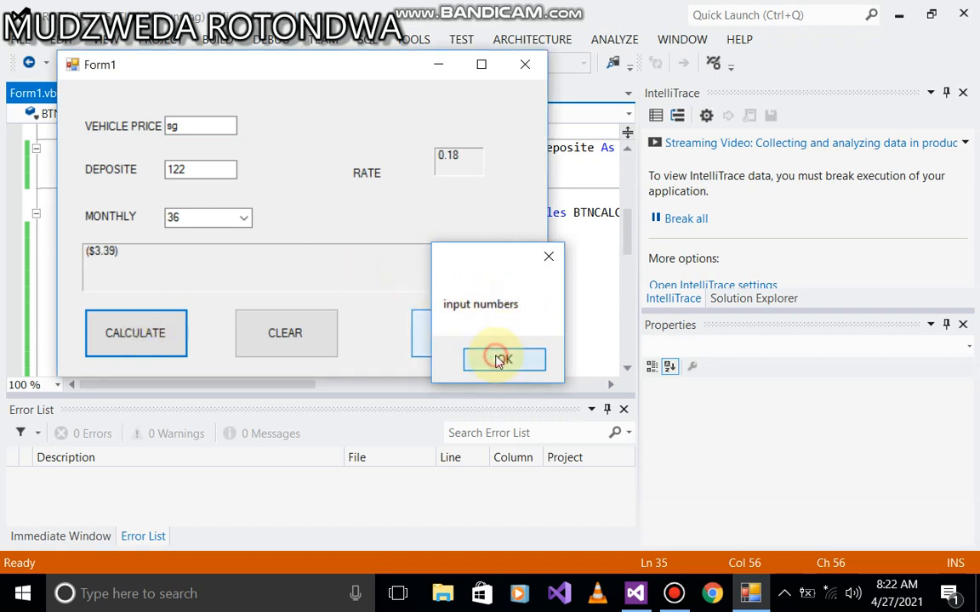
pyautogui.click(503, 359)
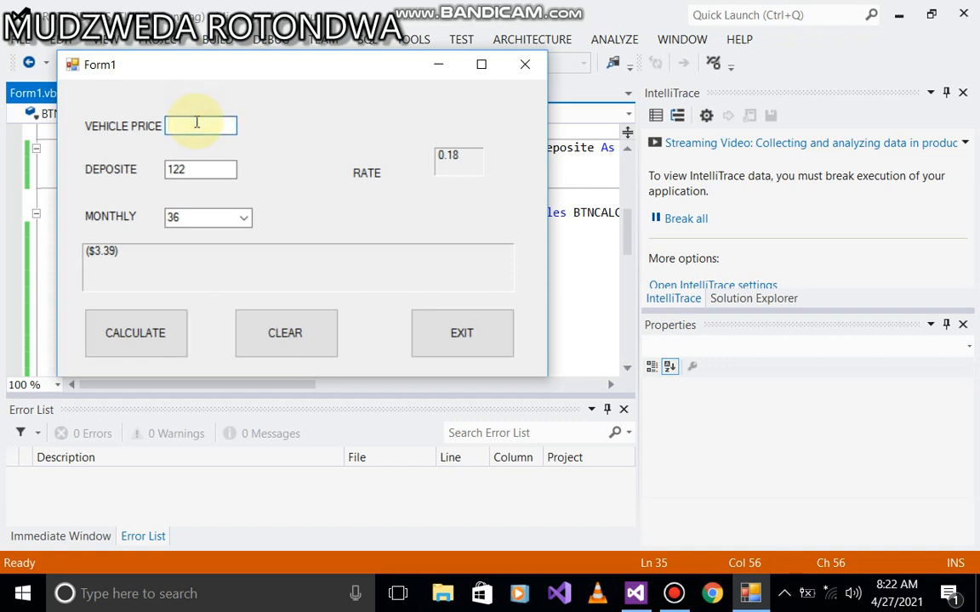
pyautogui.click(285, 332)
pyautogui.write('45')
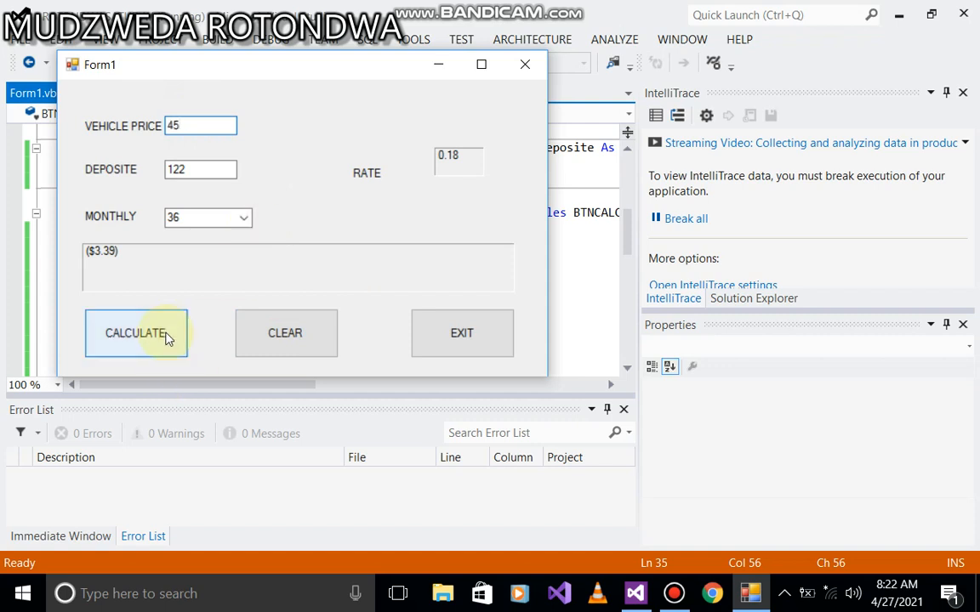
pyautogui.click(136, 331)
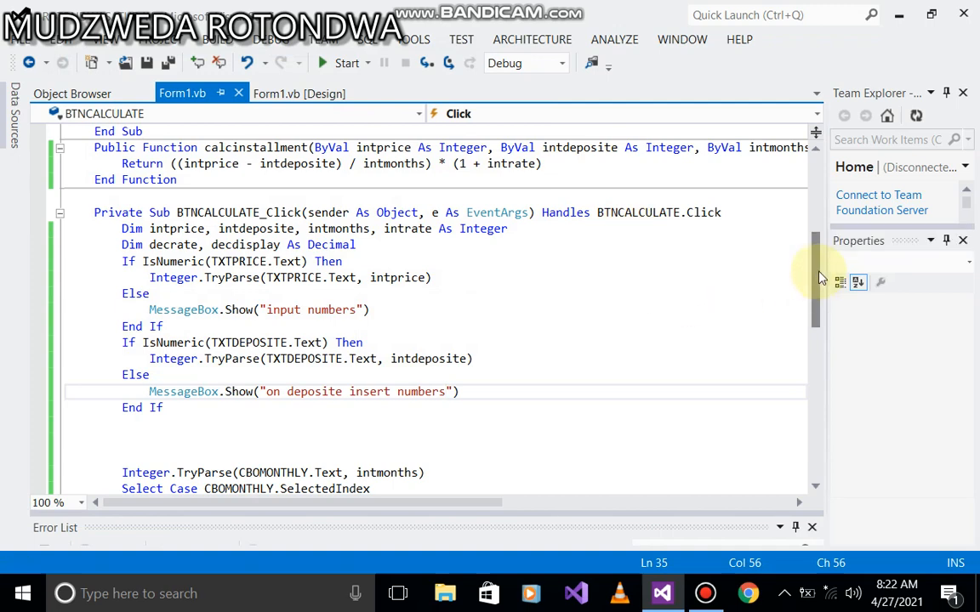
# Start an 'If TXTPRICE.Text =' condition below the deposit check
pyautogui.scroll(-3)
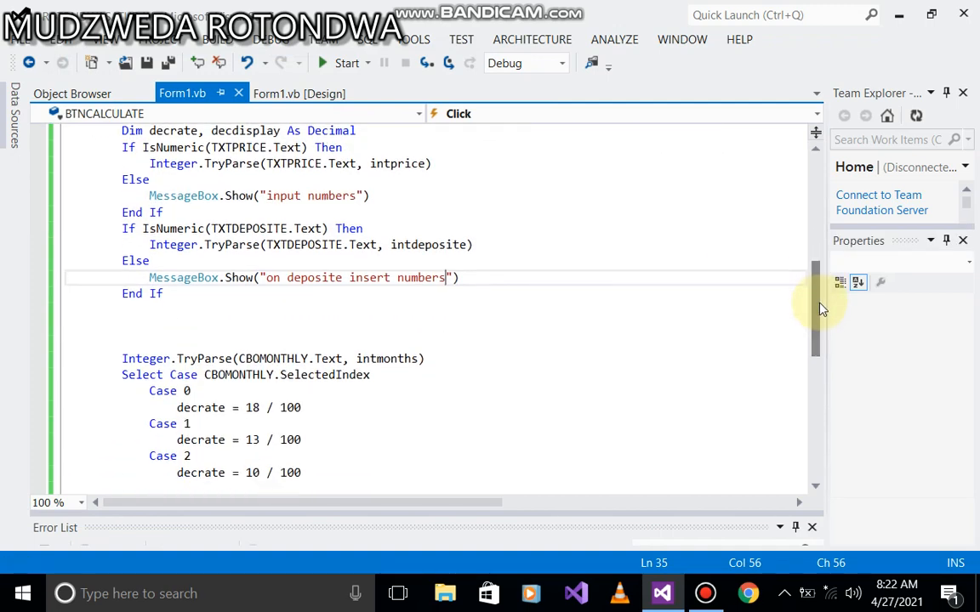
pyautogui.click(145, 310)
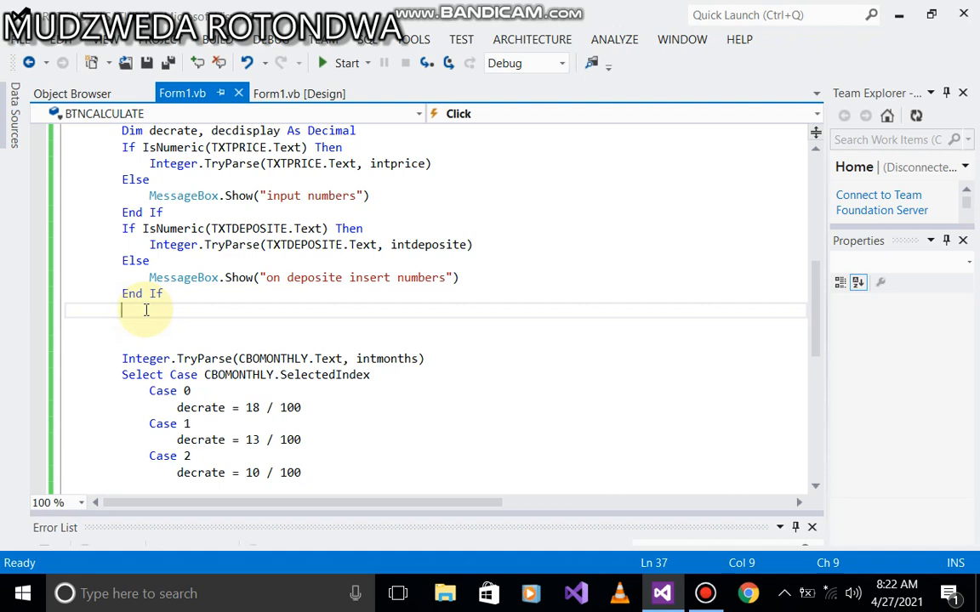
pyautogui.write('If')
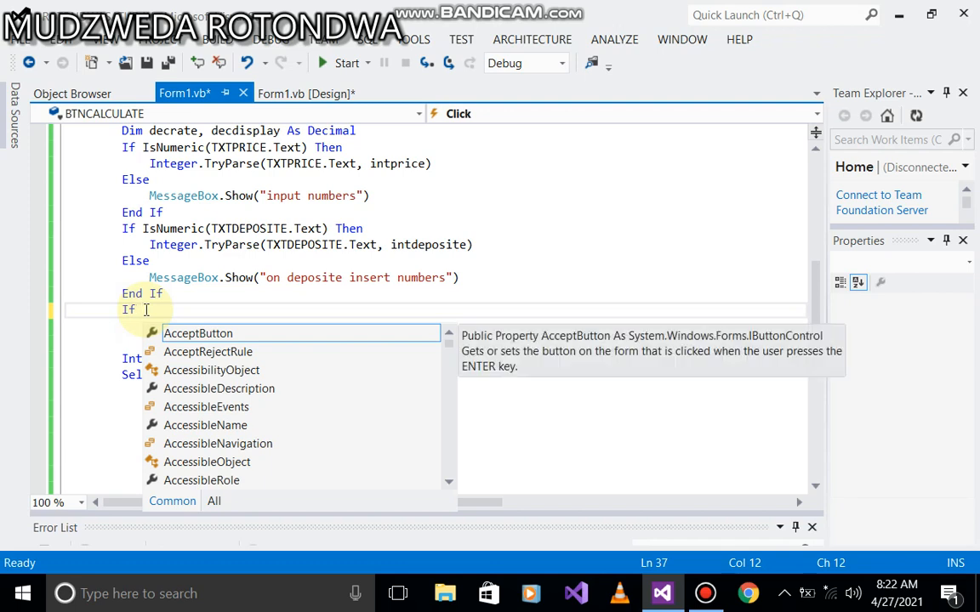
pyautogui.write('t')
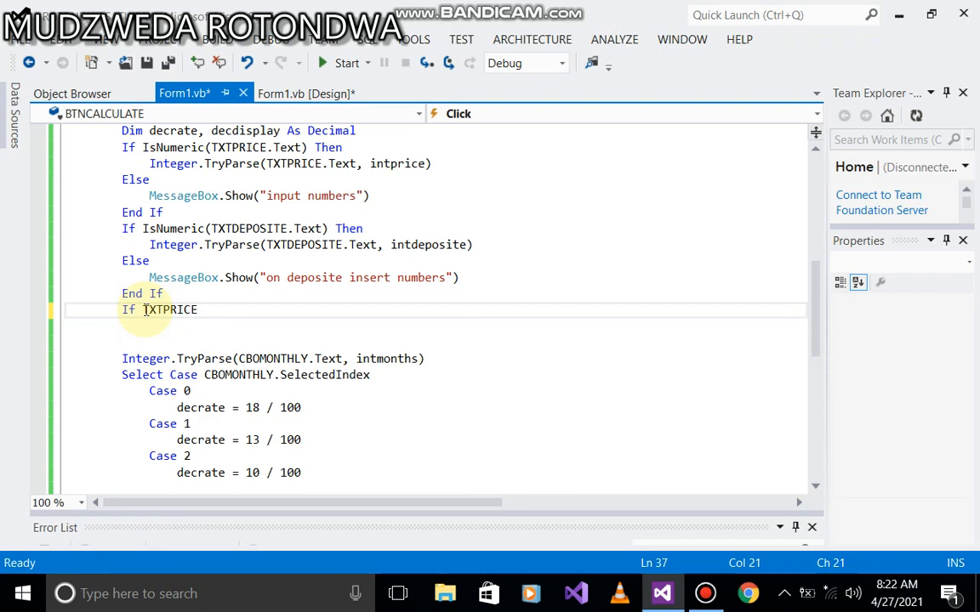
pyautogui.write('.Text')
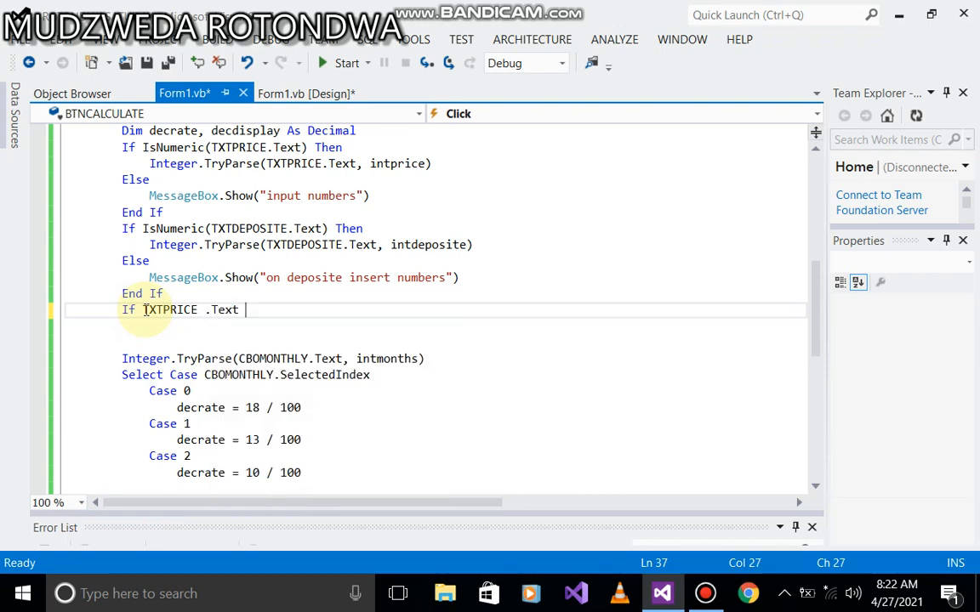
pyautogui.write('=')
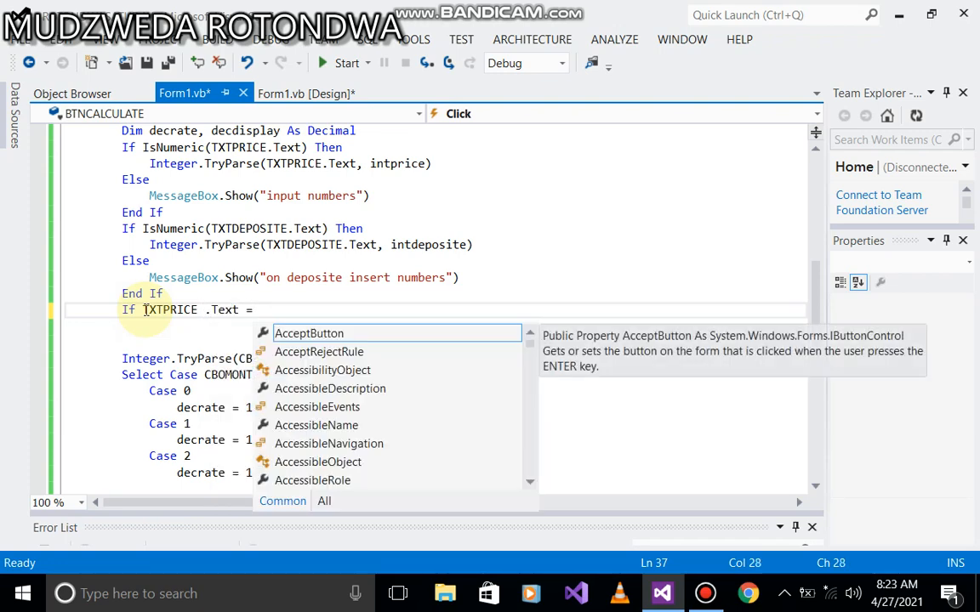
pyautogui.write('t')
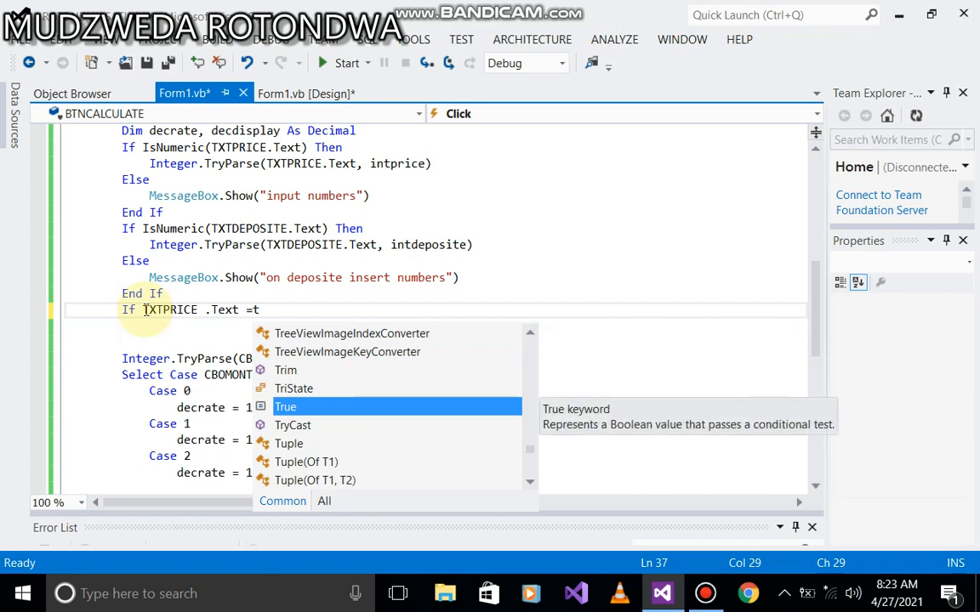
pyautogui.write('oString')
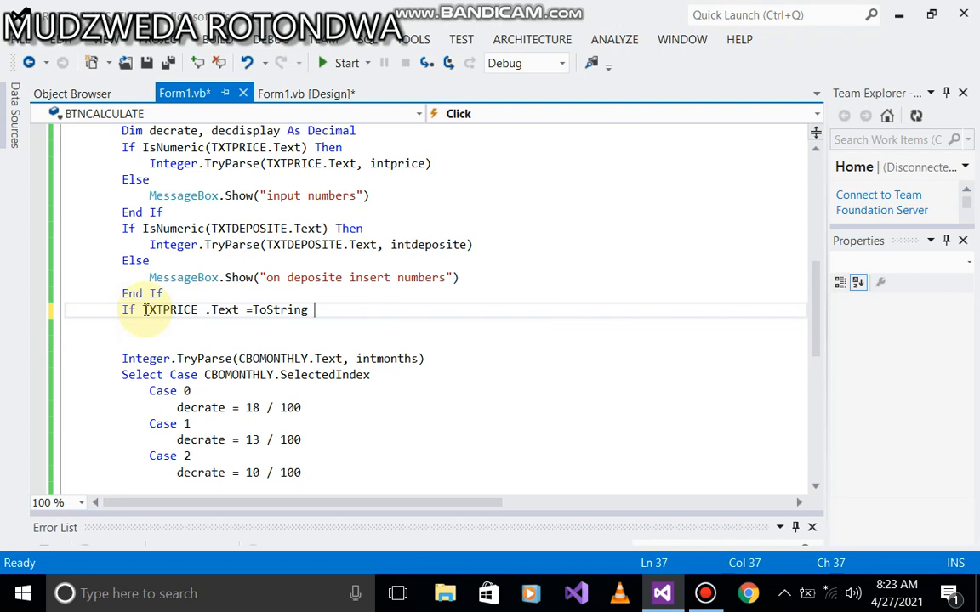
pyautogui.write('.e')
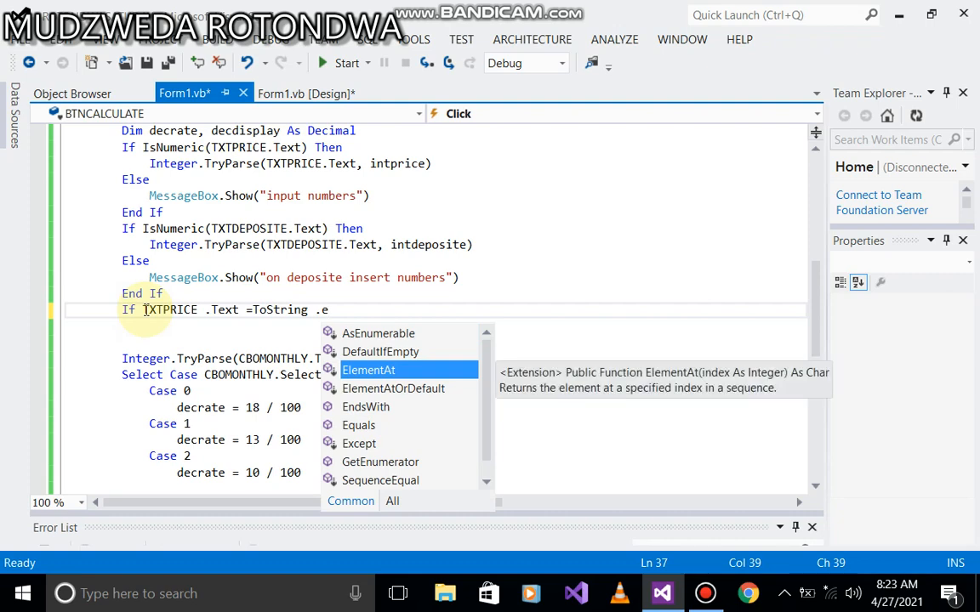
pyautogui.write('m')
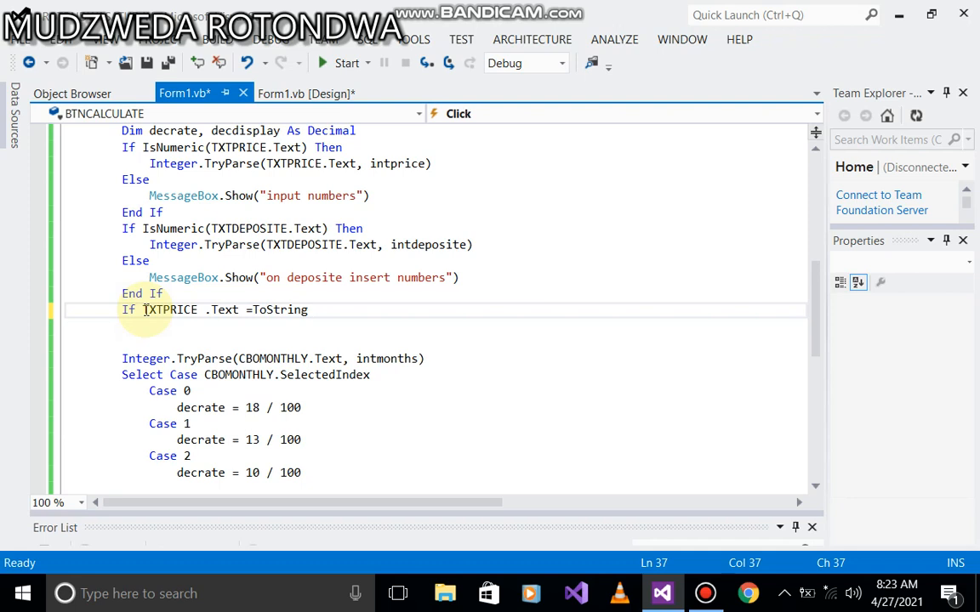
# Complete the condition as '= String.Empty Then' and begin the MessageBox call inside
pyautogui.write('.e')
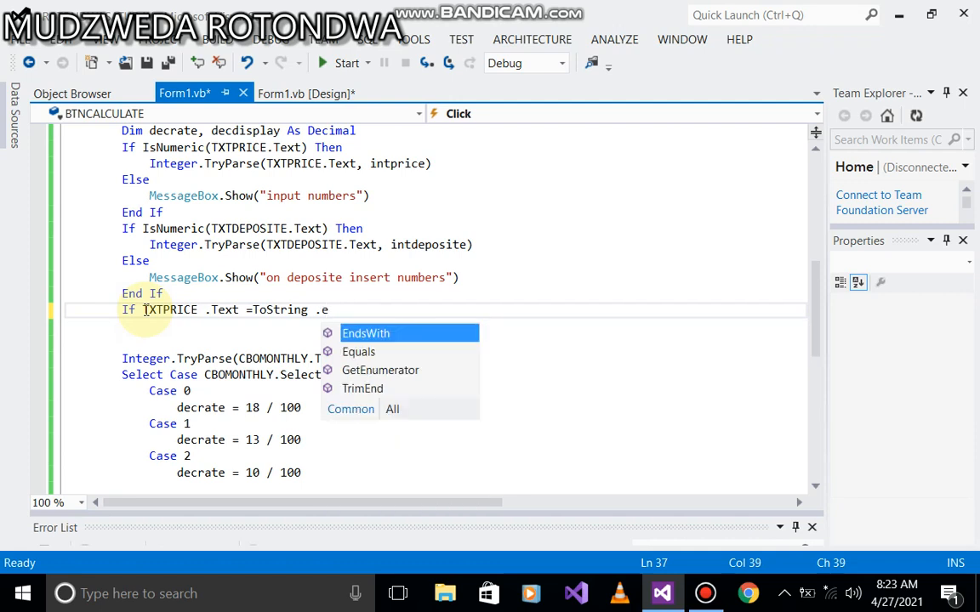
pyautogui.write('m')
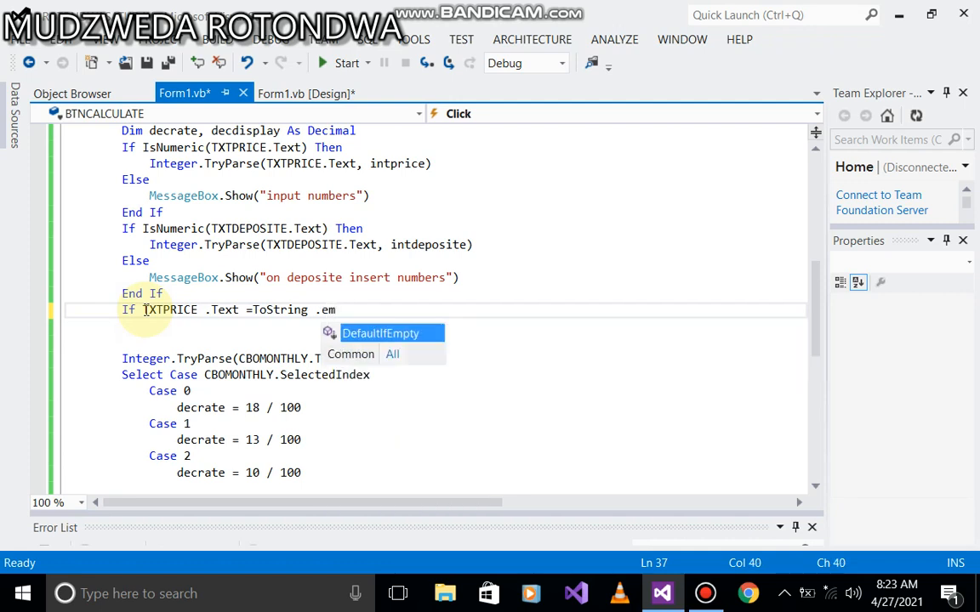
pyautogui.write('p')
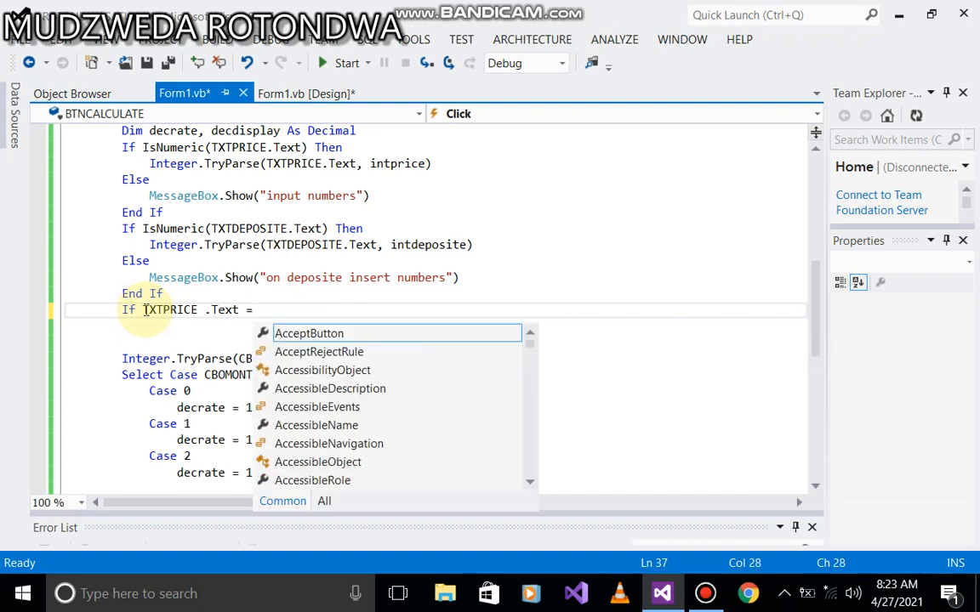
pyautogui.write('str')
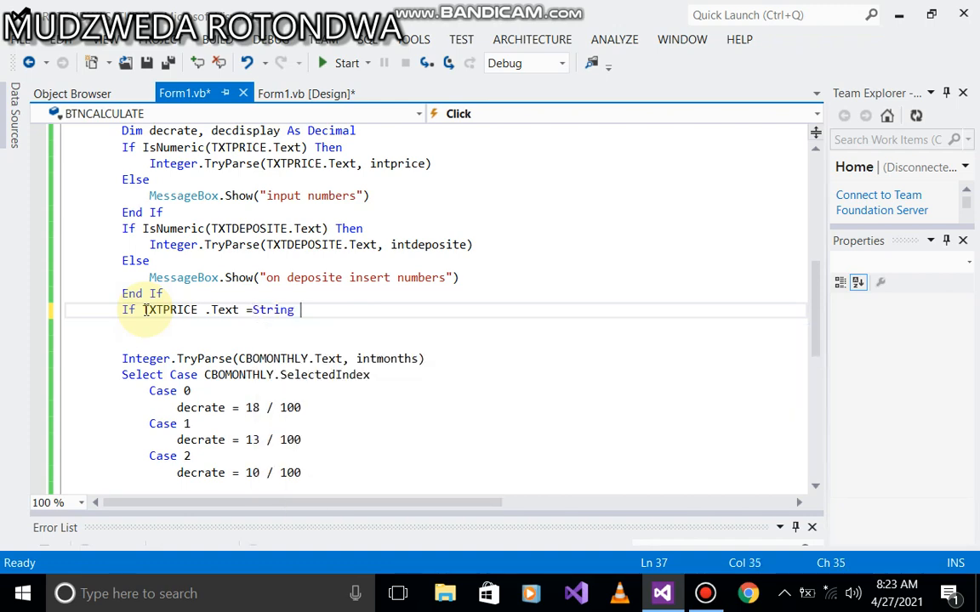
pyautogui.write('.Empty Then')
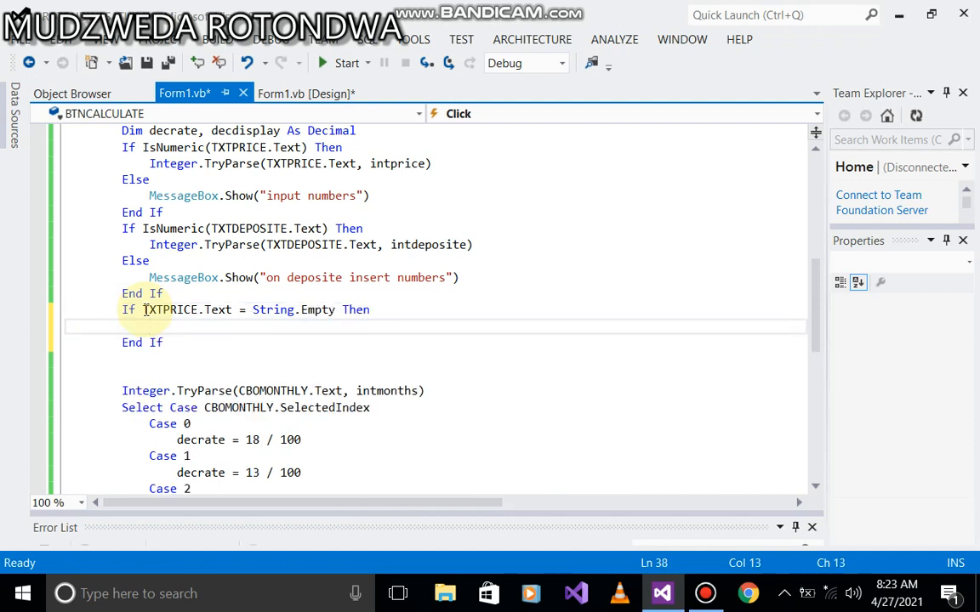
pyautogui.write('mess')
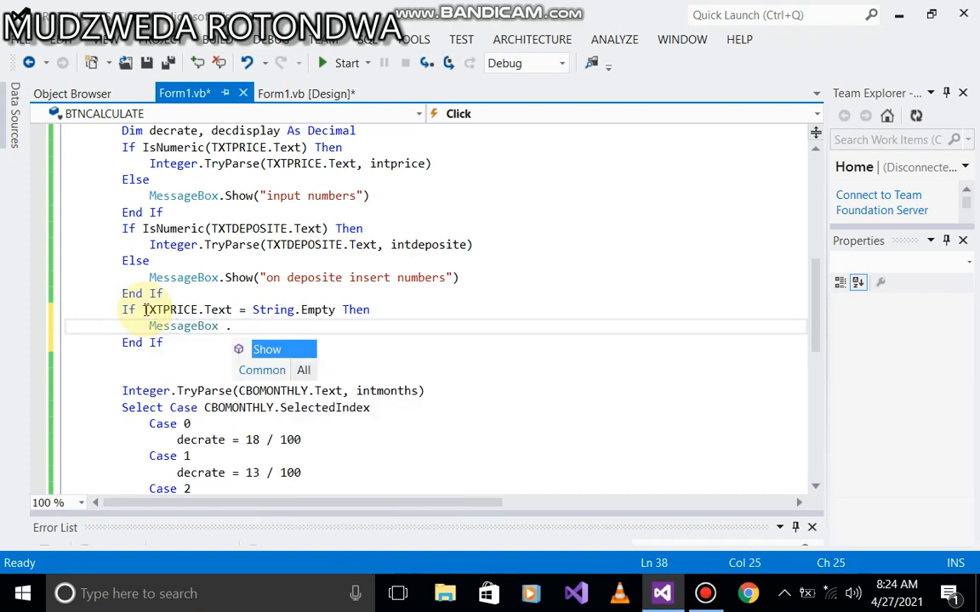
# Finish MessageBox.Show("box of price is empty") and start the project to test it
pyautogui.write('Show')
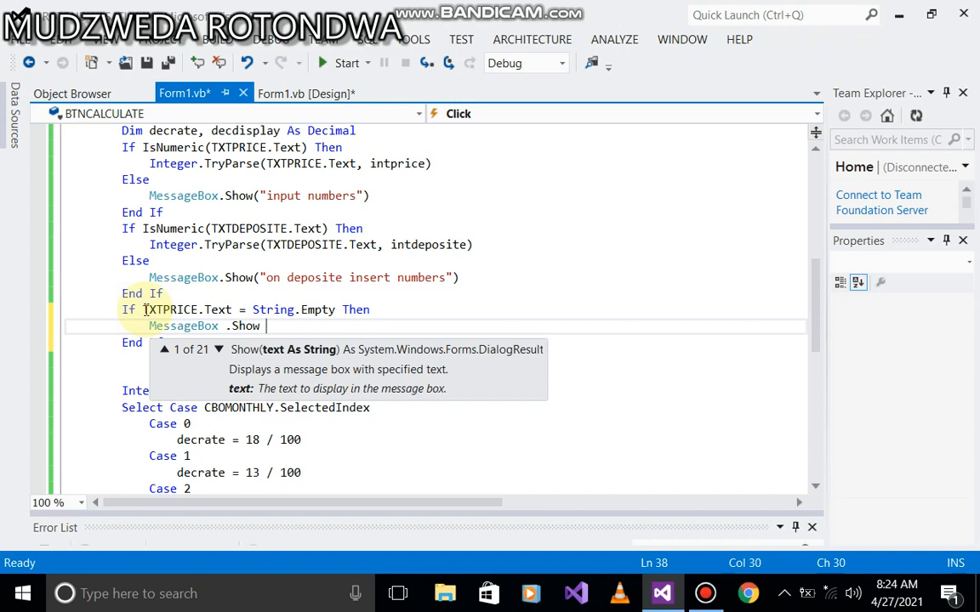
pyautogui.write('""')
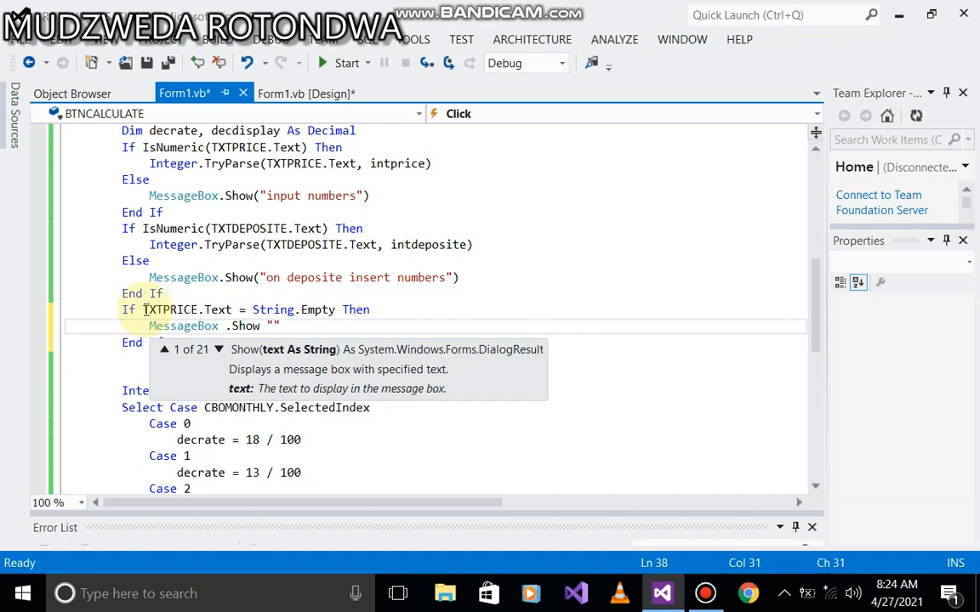
pyautogui.write('box of')
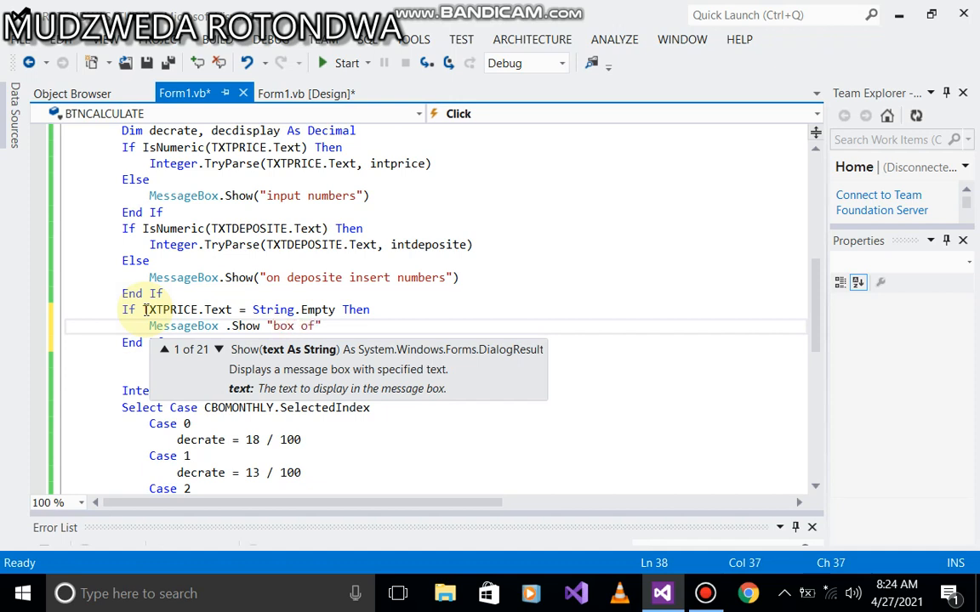
pyautogui.write('price is empty')
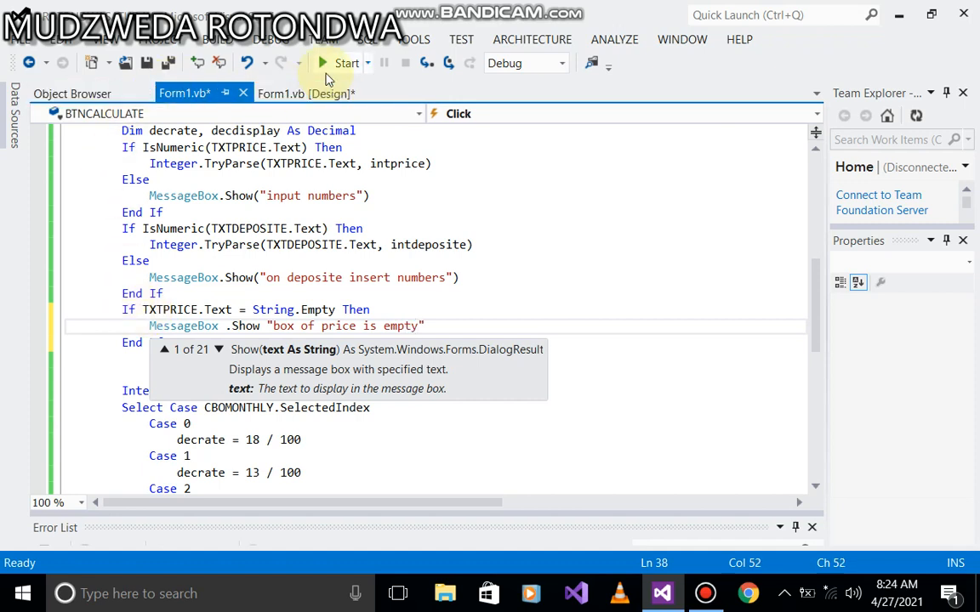
pyautogui.click(347, 62)
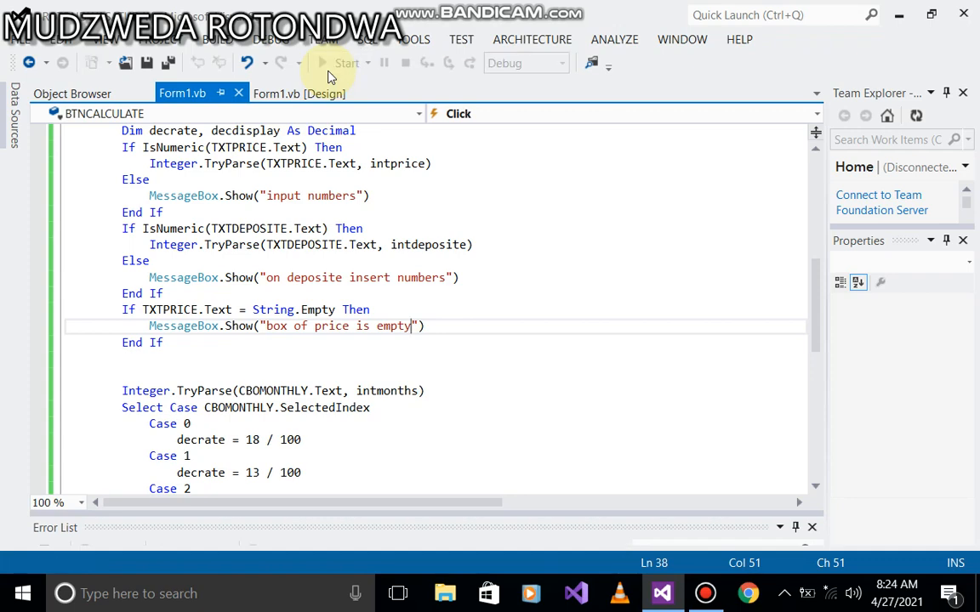
# Leave price blank, deposit 123, Calculate, and dismiss the 'input numbers' and 'box of price is empty' messages
pyautogui.click(346, 63)
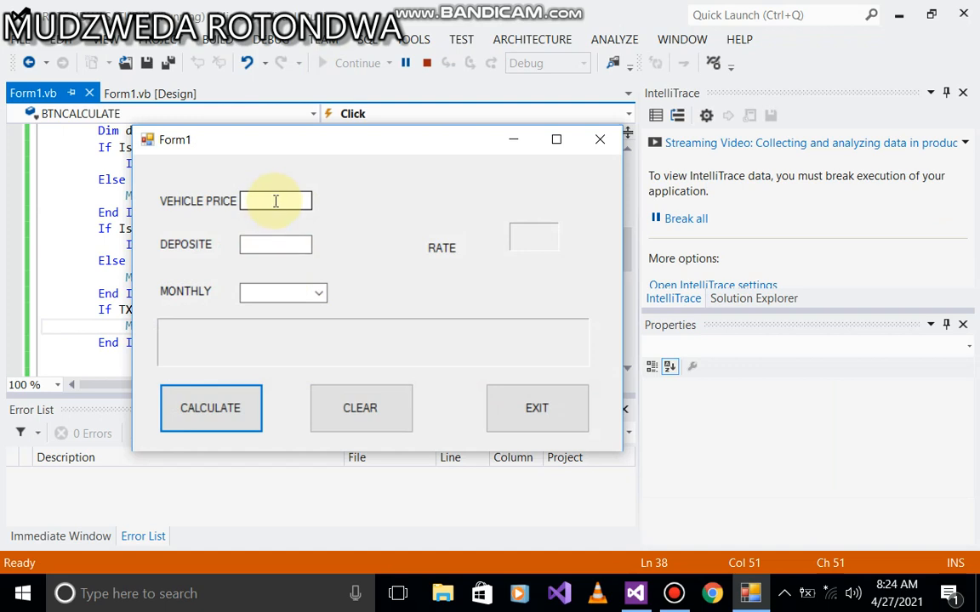
pyautogui.click(276, 201)
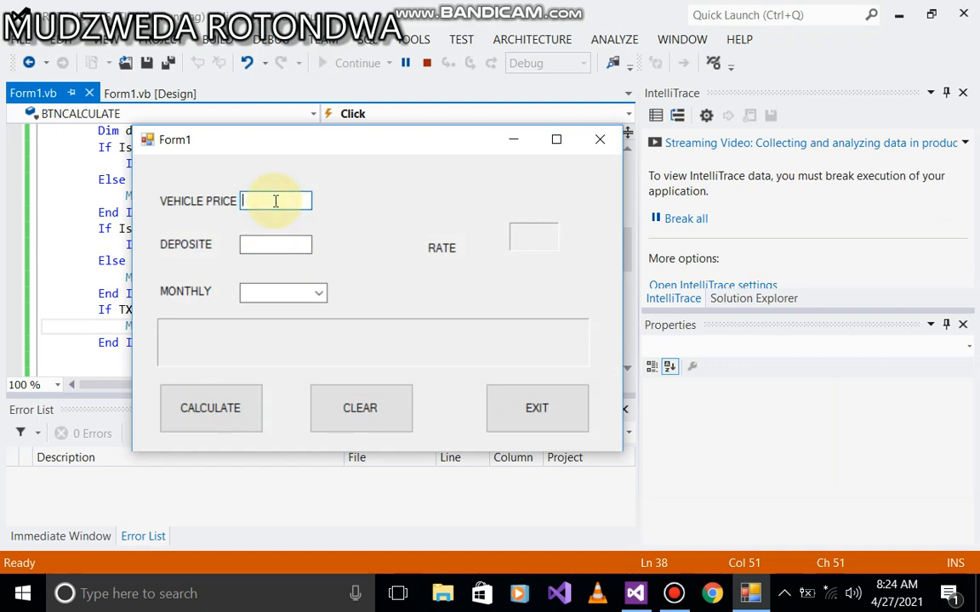
pyautogui.click(275, 245)
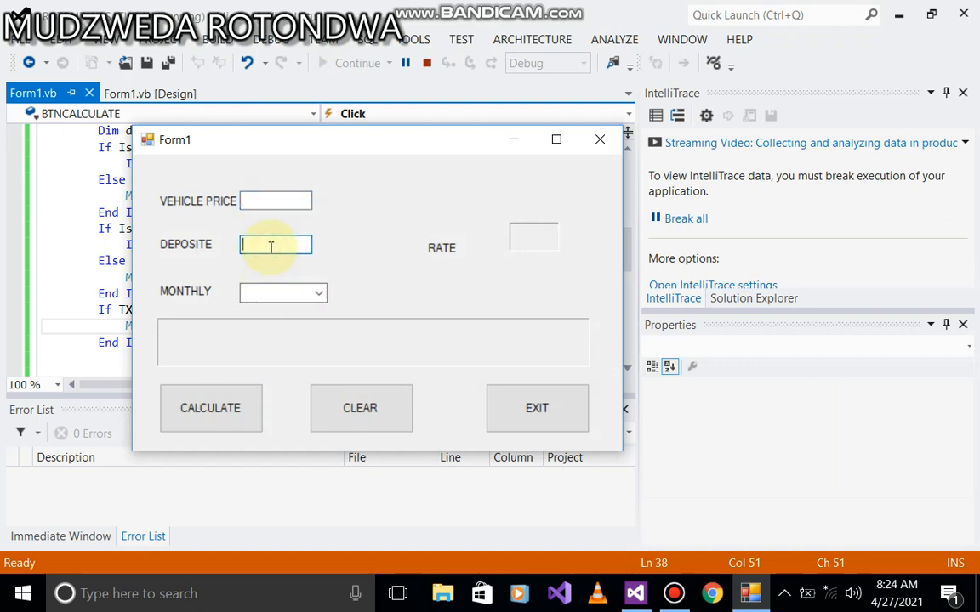
pyautogui.write('123')
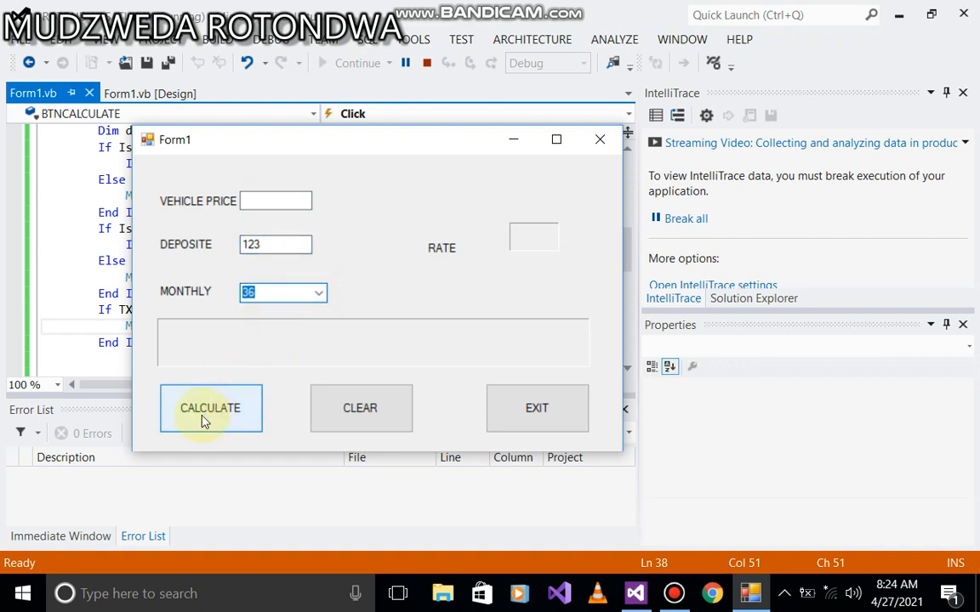
pyautogui.click(210, 408)
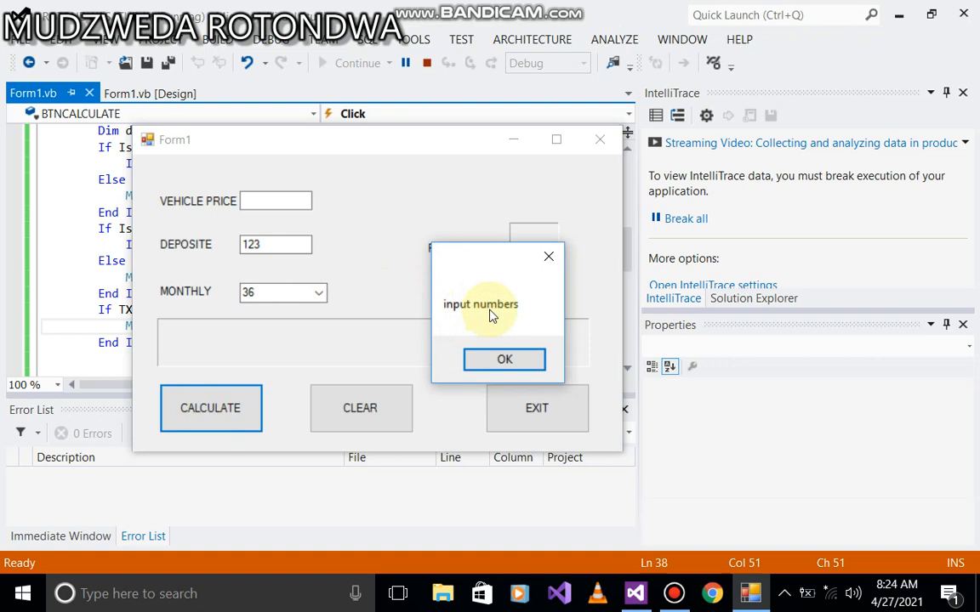
pyautogui.moveTo(280, 204)
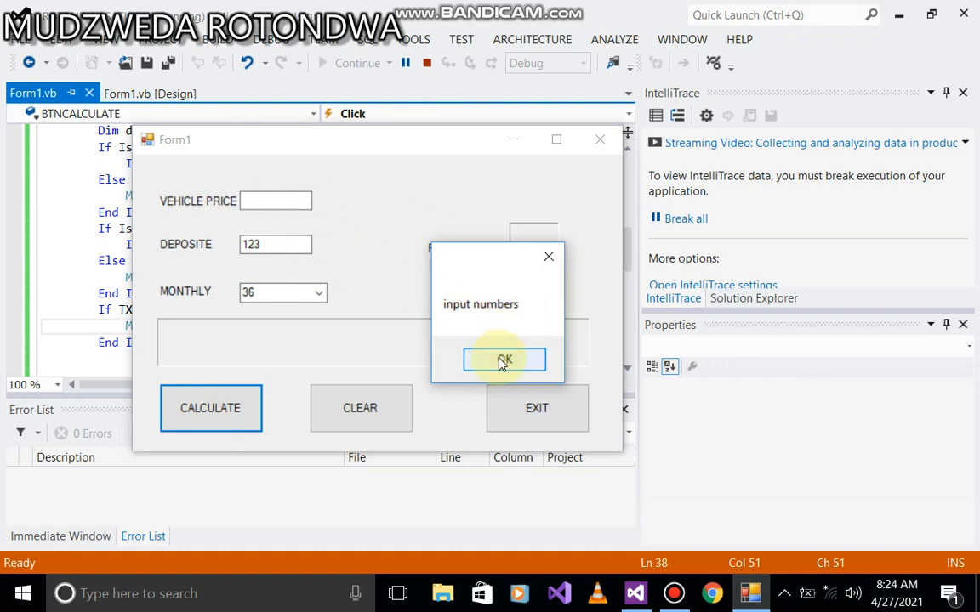
pyautogui.click(503, 361)
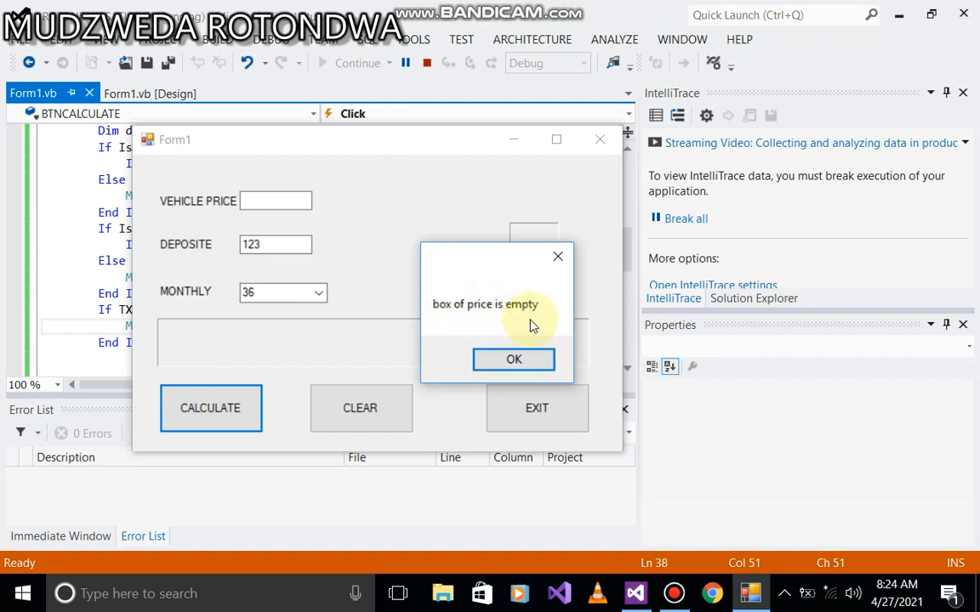
pyautogui.click(514, 359)
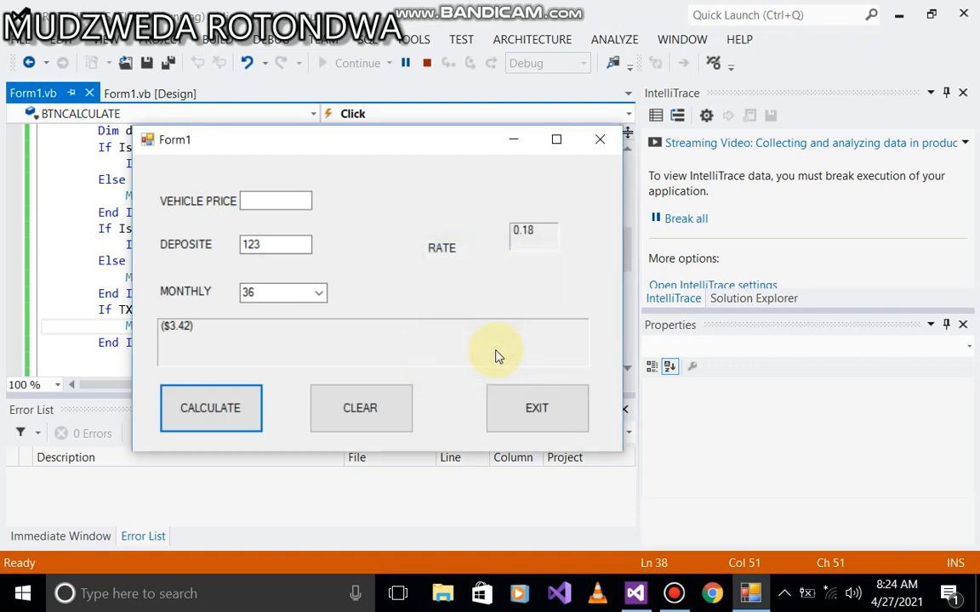
pyautogui.moveTo(268, 179)
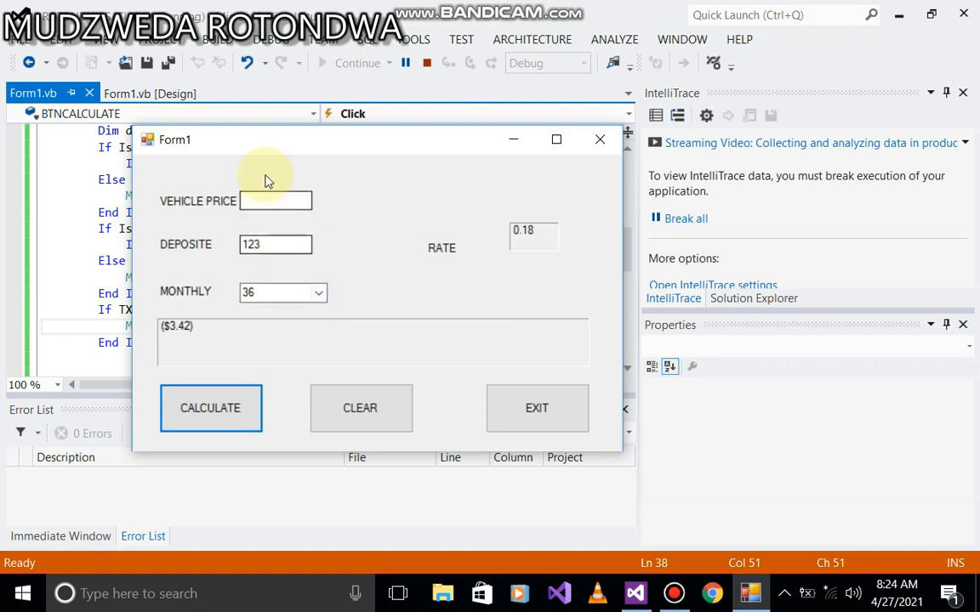
pyautogui.click(275, 200)
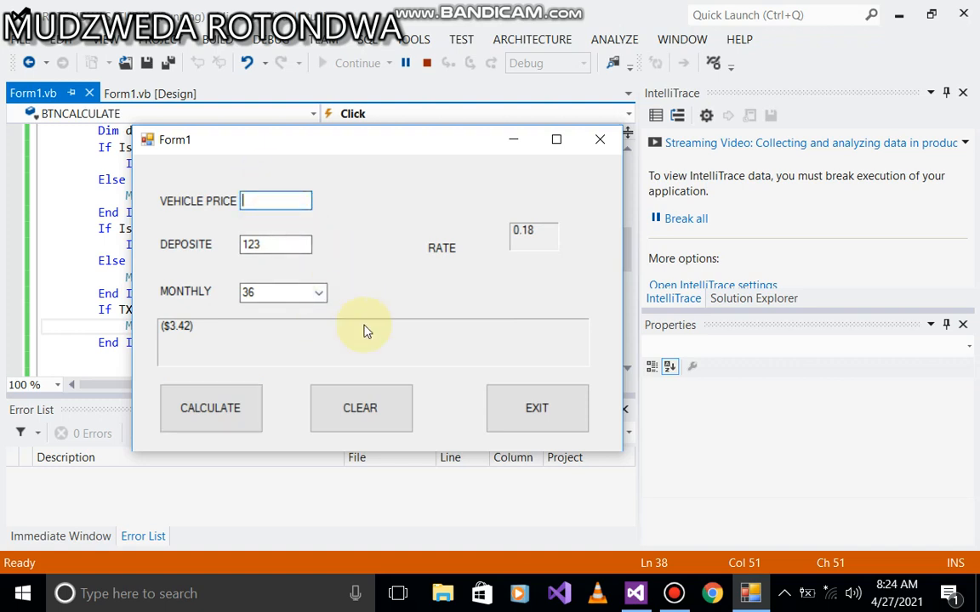
pyautogui.click(361, 408)
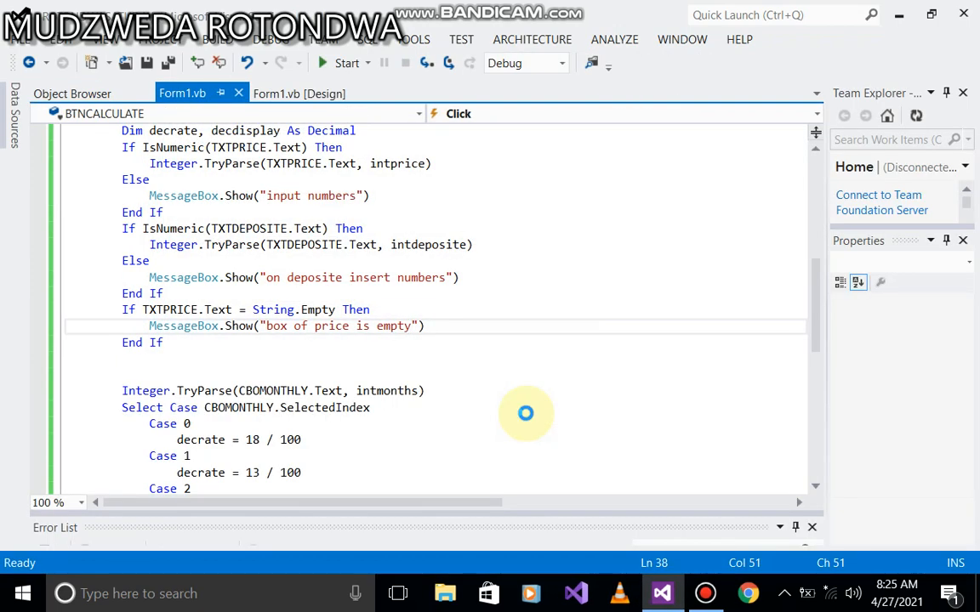
pyautogui.moveTo(527, 415)
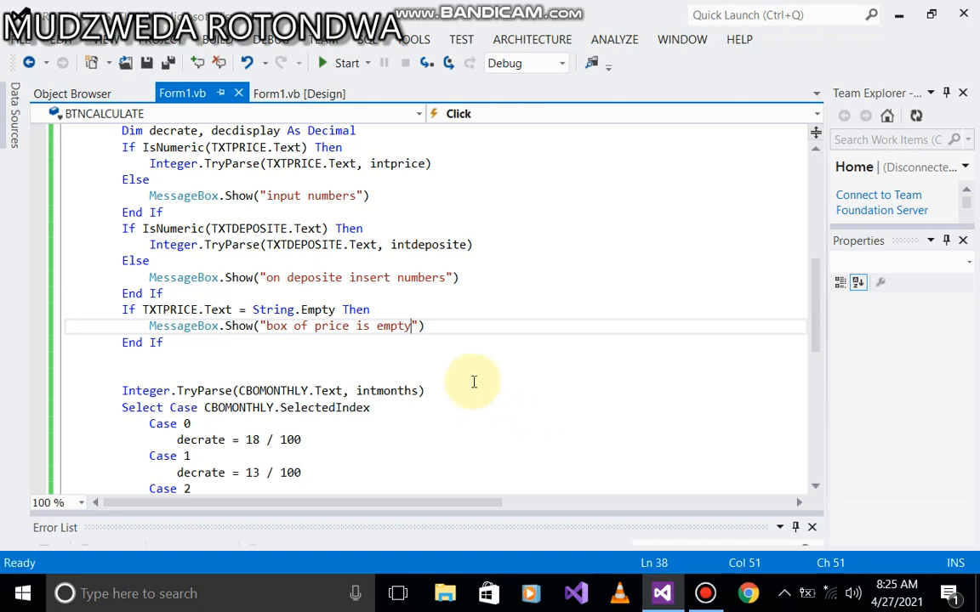
pyautogui.moveTo(243, 363)
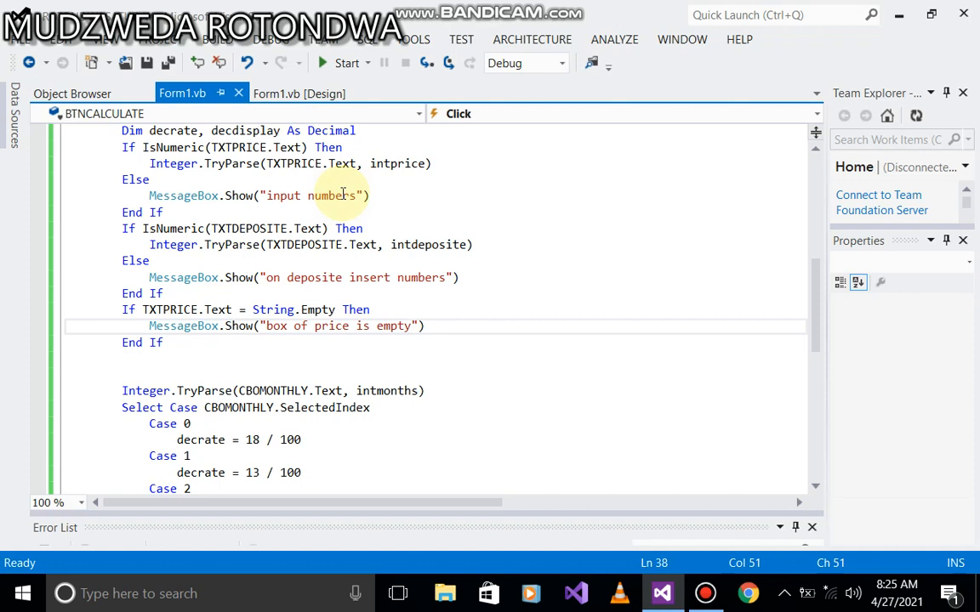
pyautogui.moveTo(738, 39)
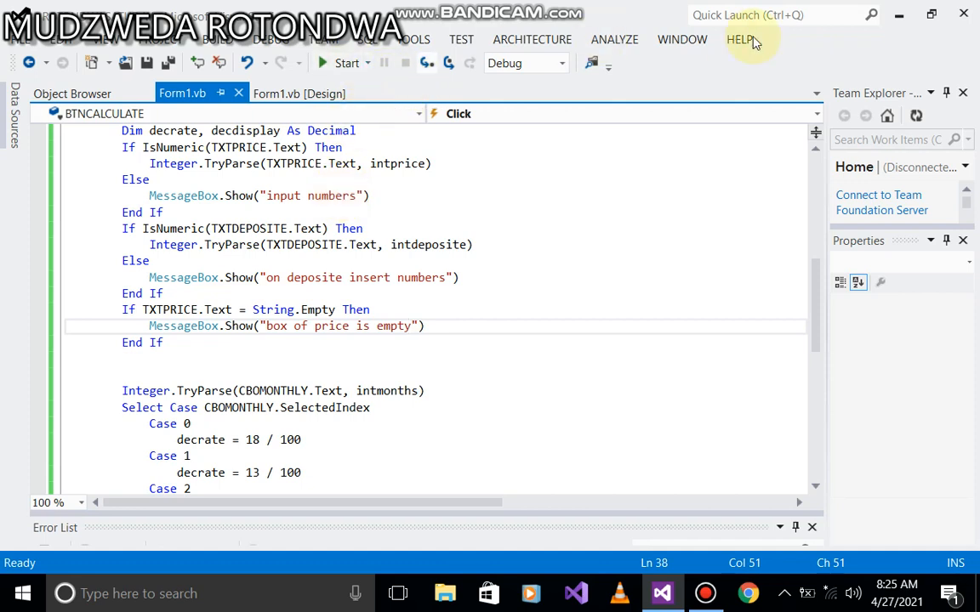